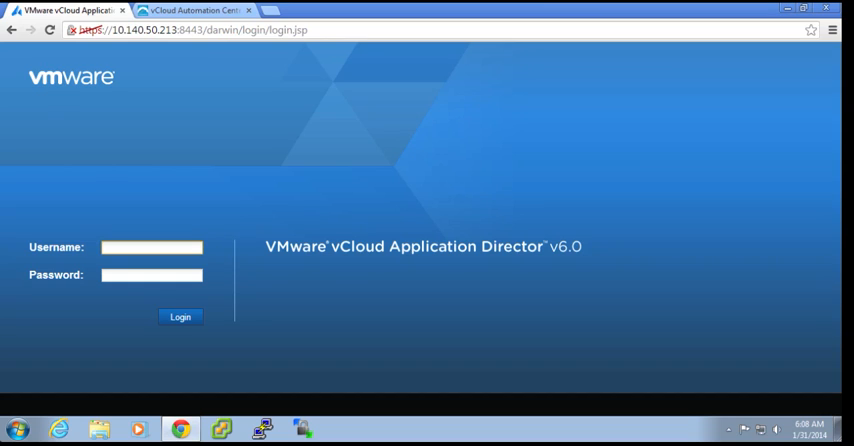
# Choose the saved account from the Username autocomplete list and log in with its password
pyautogui.click(150, 248)
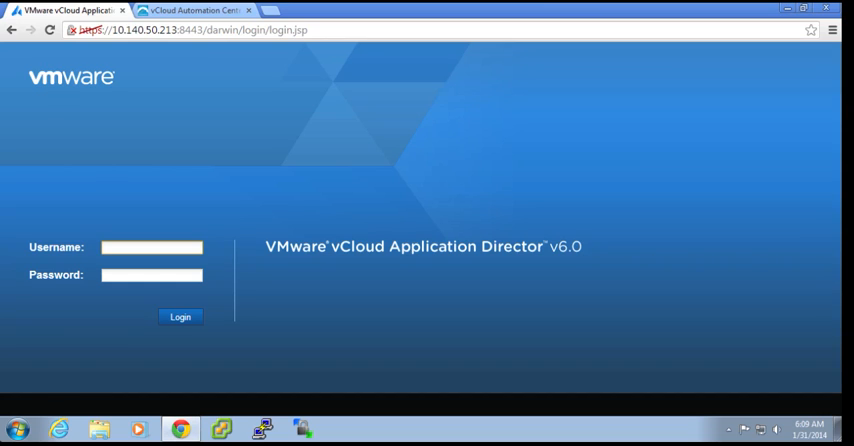
pyautogui.click(152, 248)
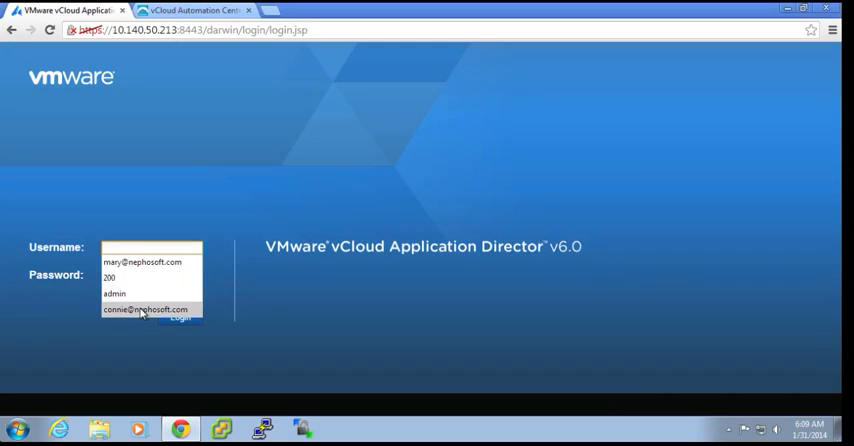
pyautogui.click(144, 308)
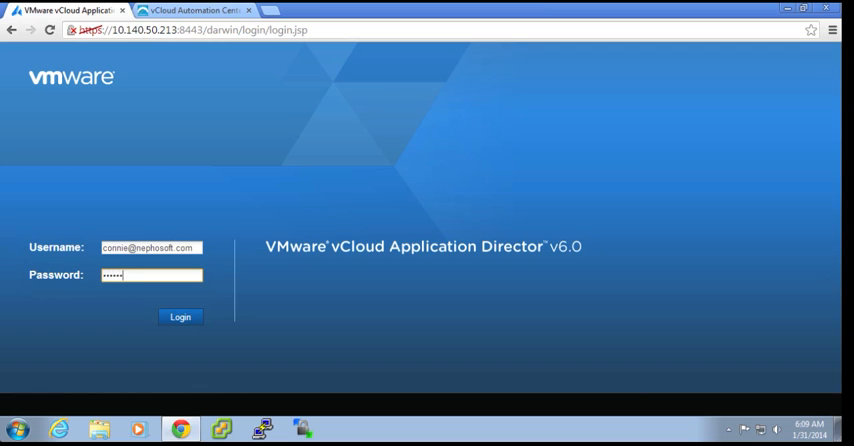
pyautogui.click(182, 318)
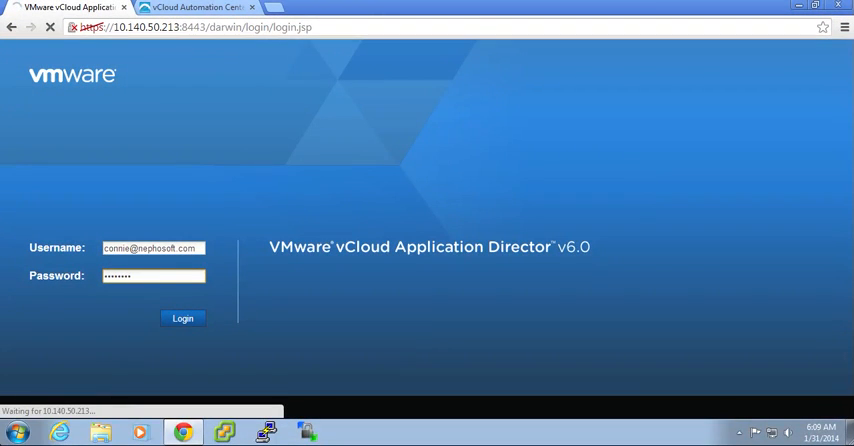
pyautogui.click(184, 318)
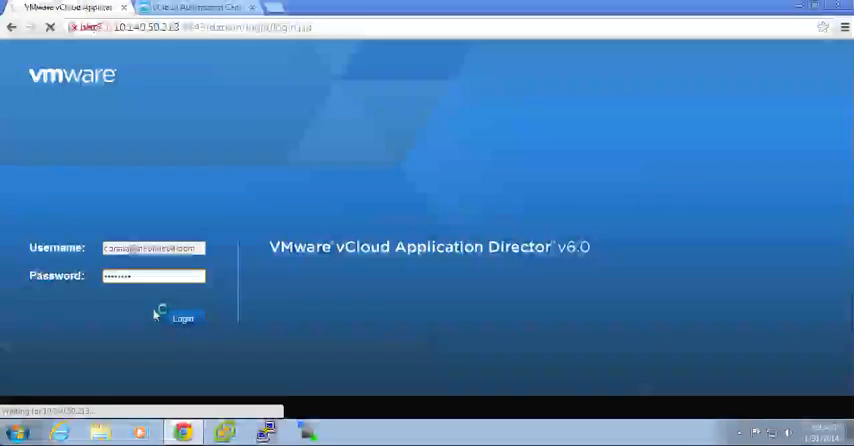
# Switch to the Nephosoft QE business group to list its Dukes Bank deployments
pyautogui.click(184, 318)
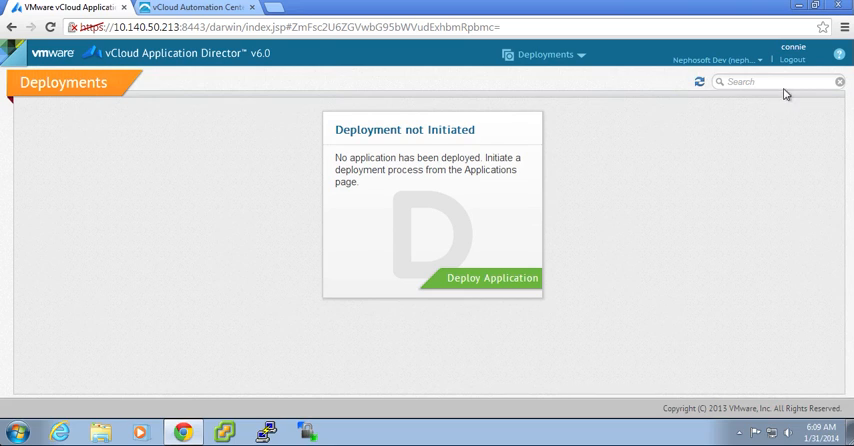
pyautogui.moveTo(760, 64)
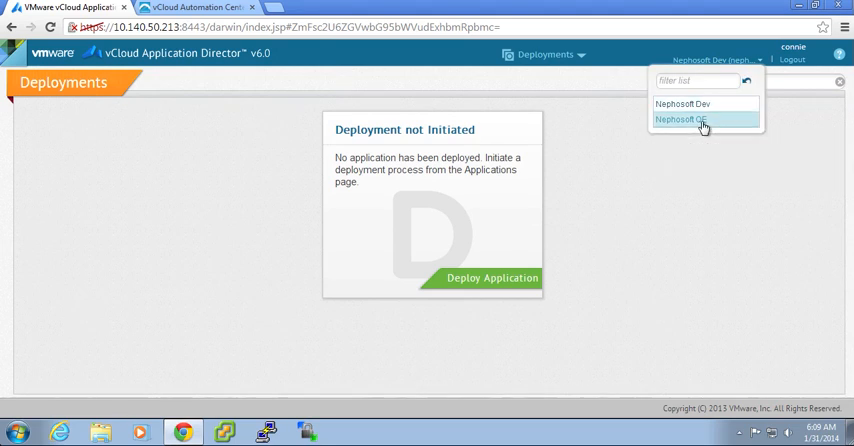
pyautogui.click(684, 120)
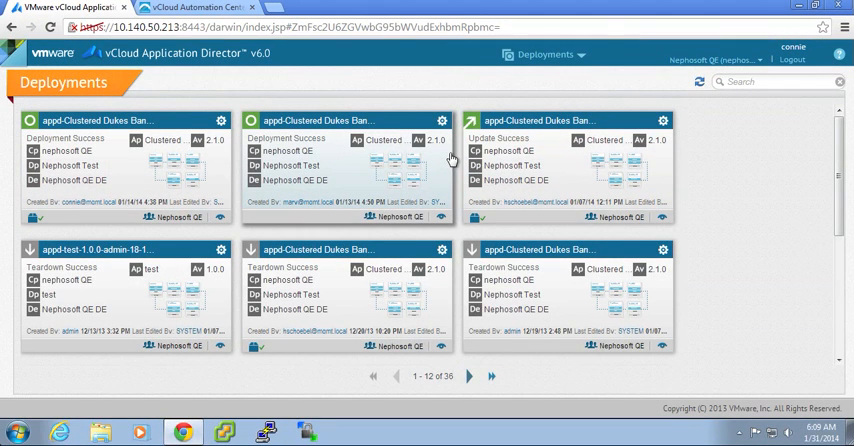
pyautogui.moveTo(438, 158)
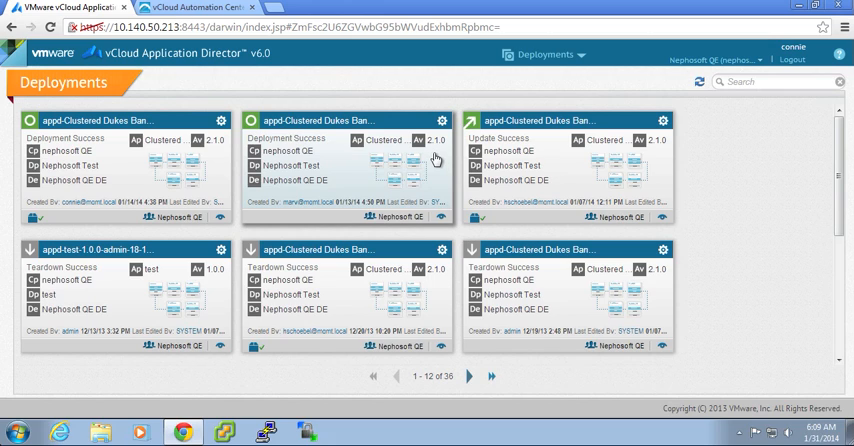
pyautogui.moveTo(300, 152)
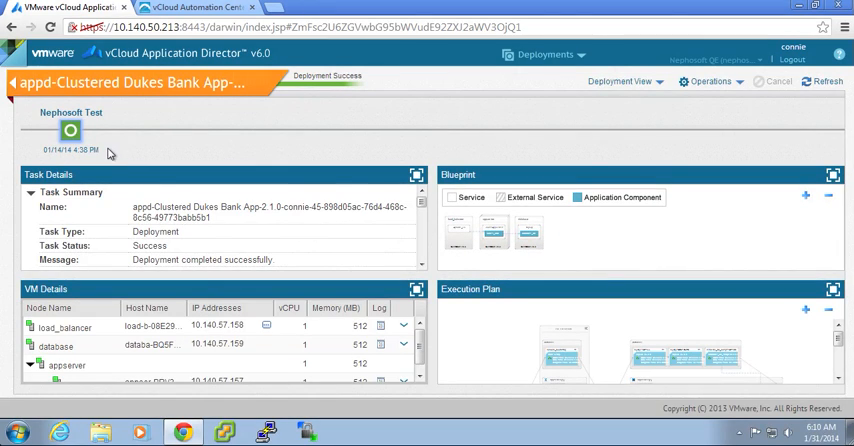
pyautogui.moveTo(116, 152)
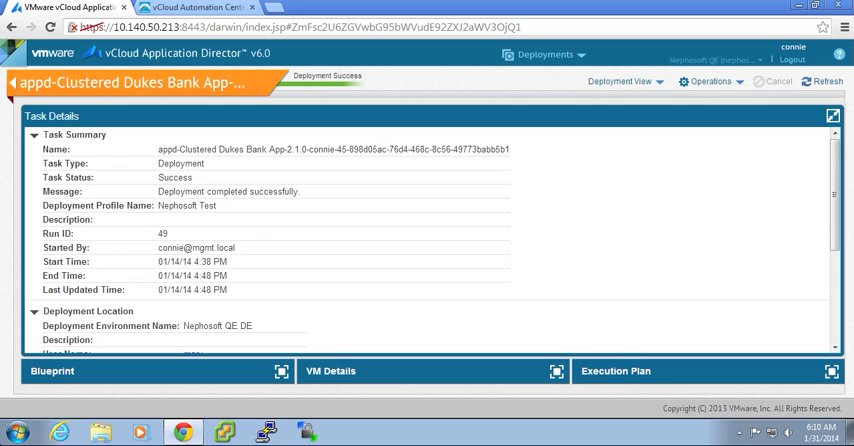
pyautogui.moveTo(188, 242)
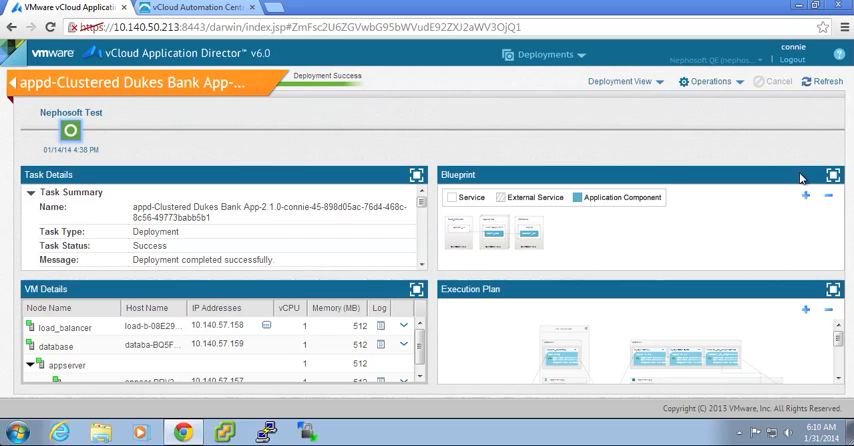
pyautogui.click(832, 176)
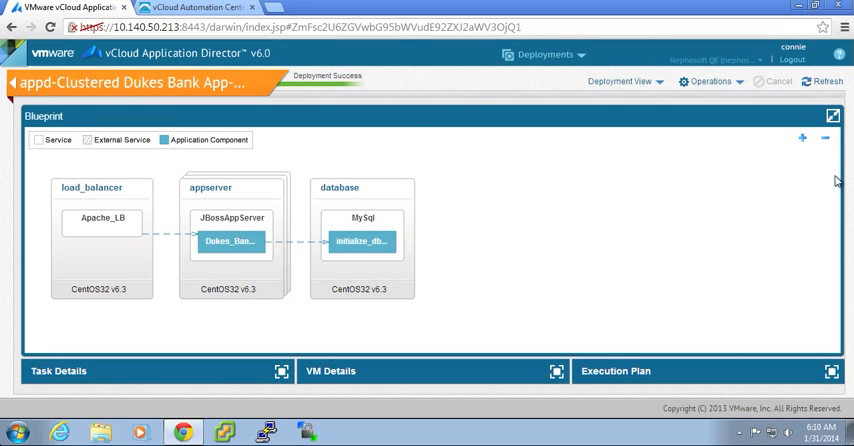
pyautogui.moveTo(98, 258)
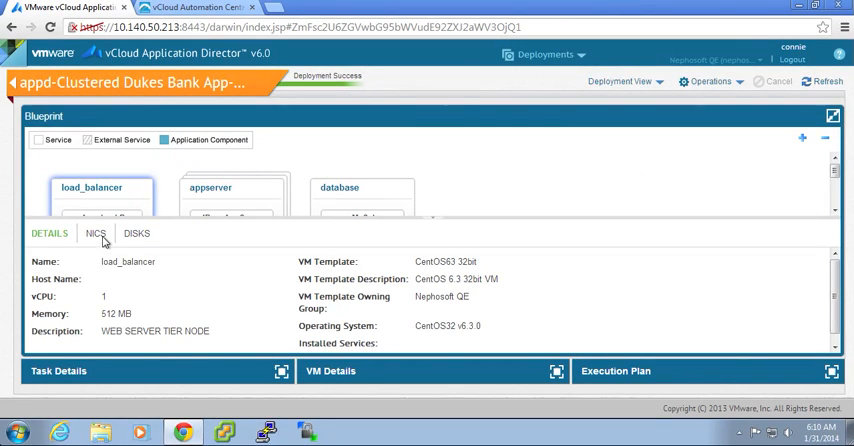
pyautogui.click(96, 232)
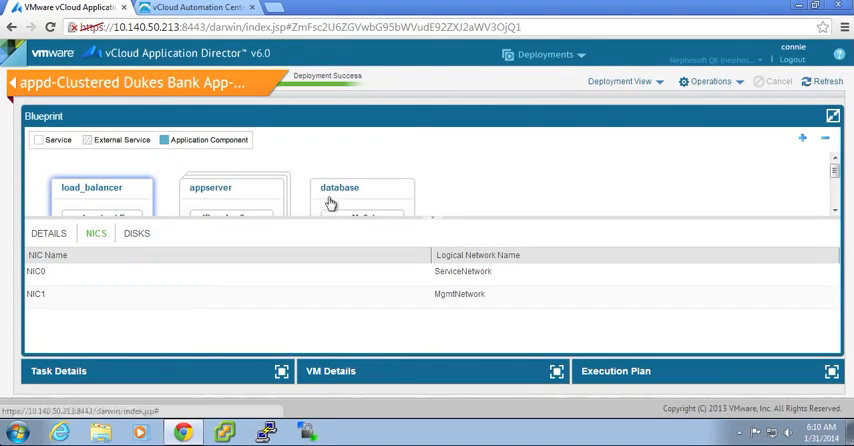
pyautogui.click(360, 196)
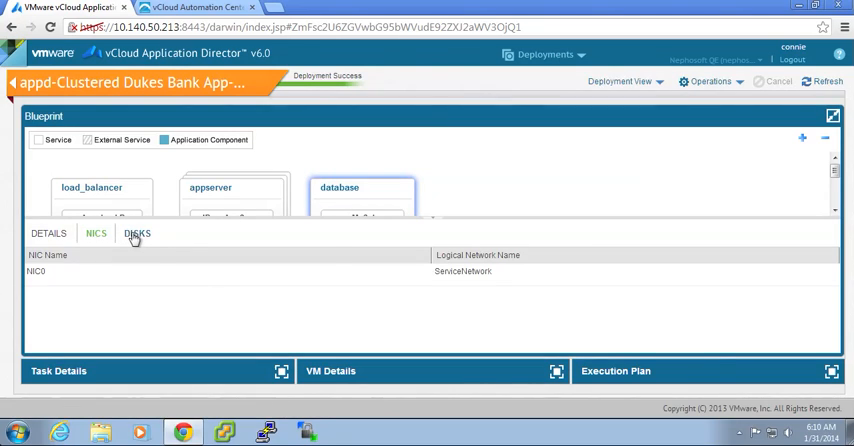
pyautogui.click(136, 232)
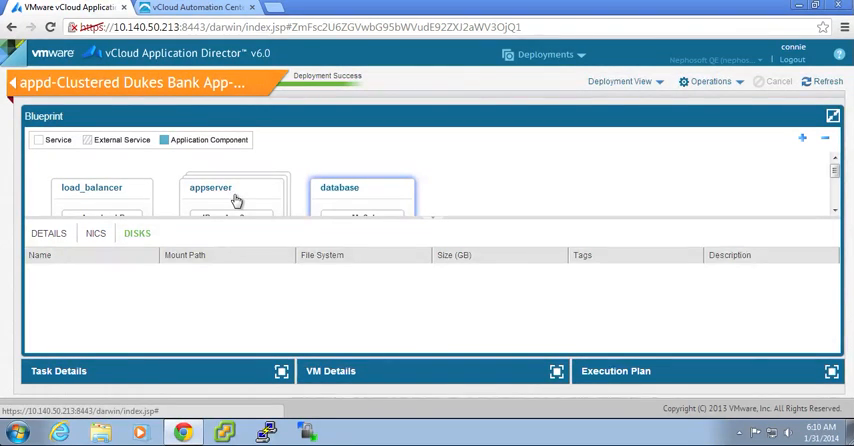
pyautogui.click(232, 192)
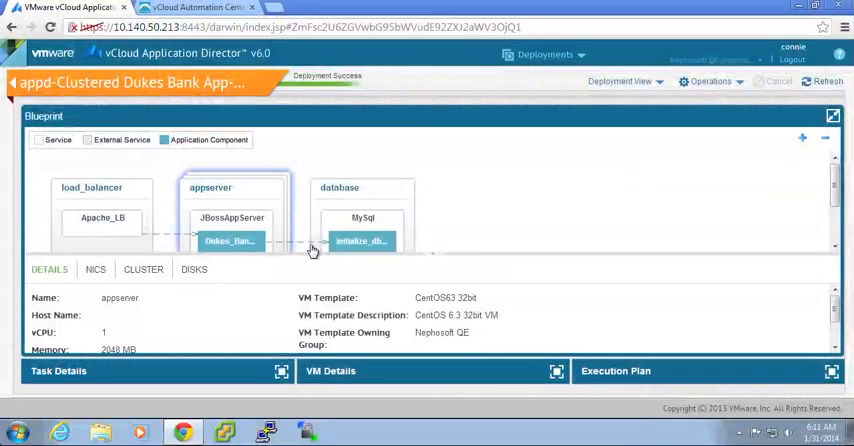
pyautogui.click(230, 240)
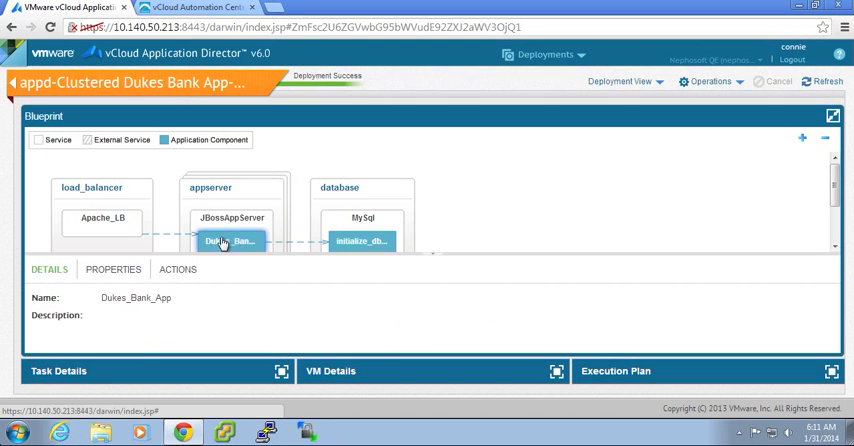
pyautogui.click(112, 268)
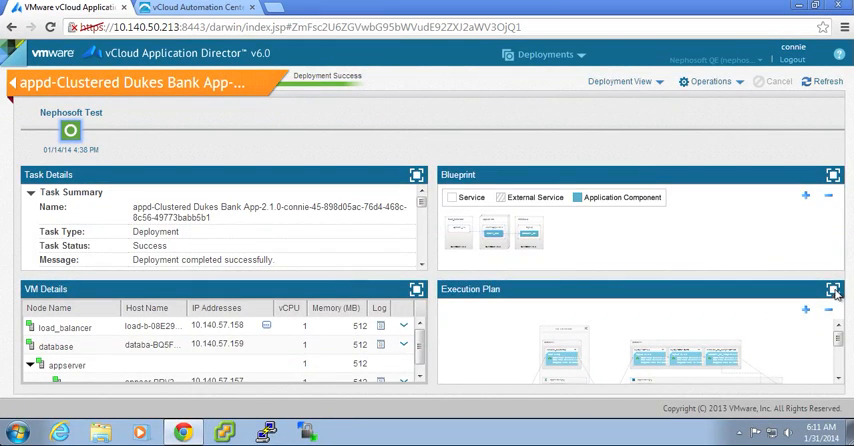
pyautogui.click(832, 288)
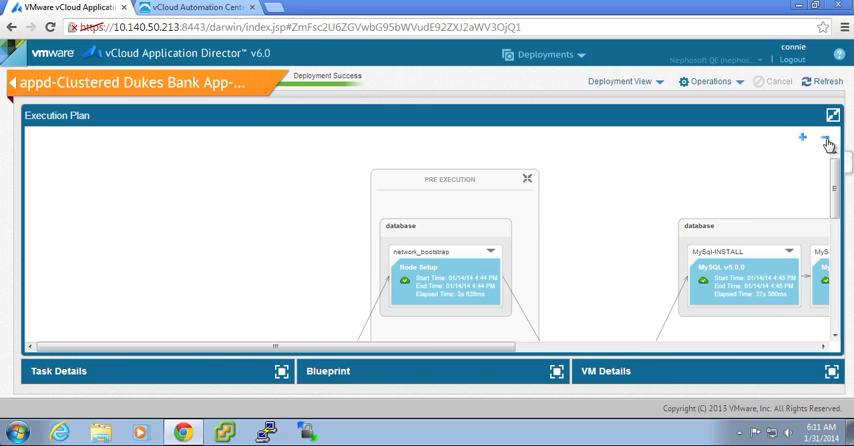
pyautogui.click(826, 136)
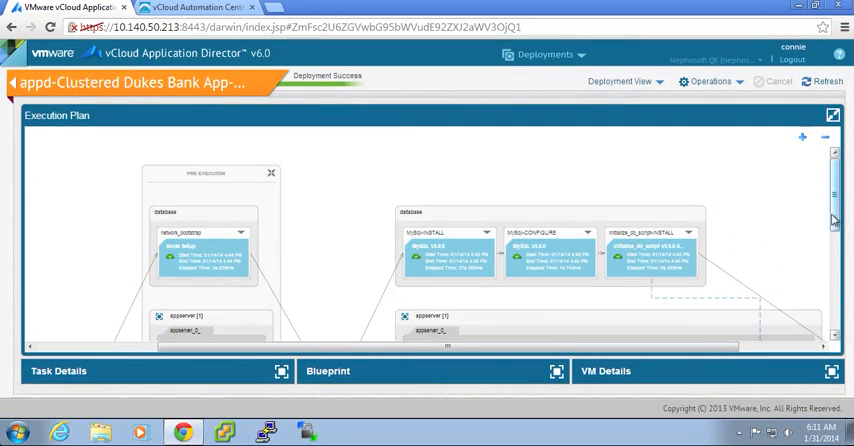
pyautogui.scroll(-3)
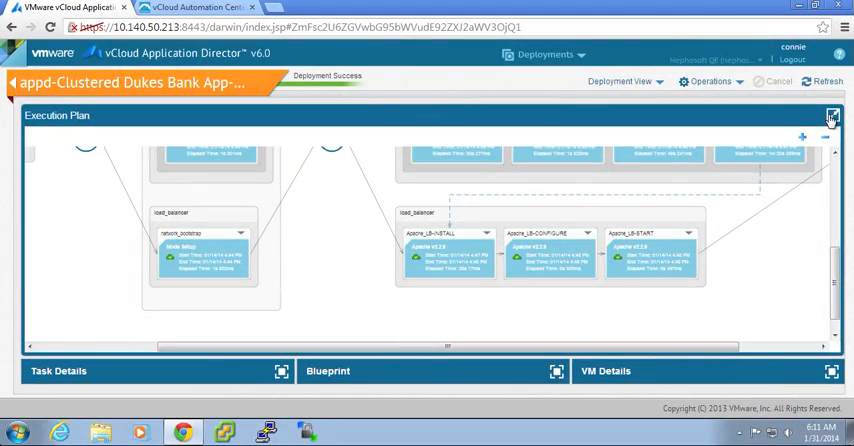
pyautogui.click(832, 118)
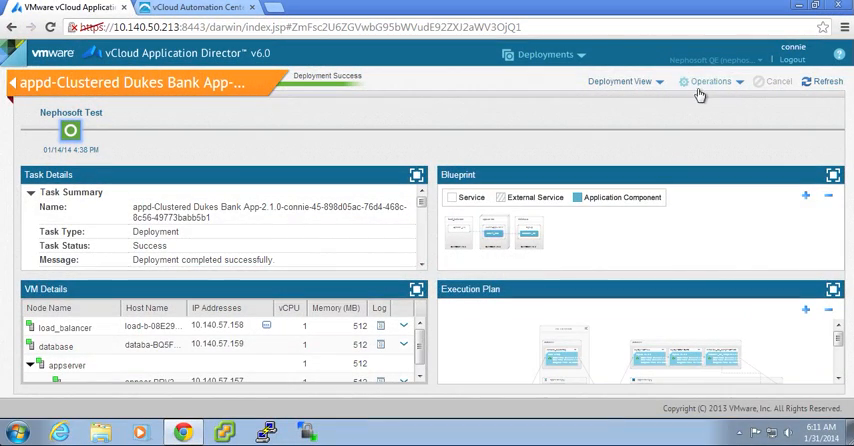
pyautogui.moveTo(712, 84)
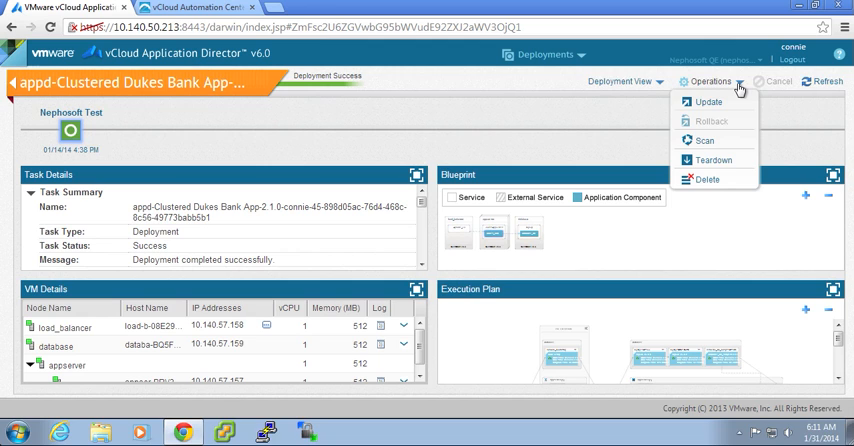
pyautogui.moveTo(704, 140)
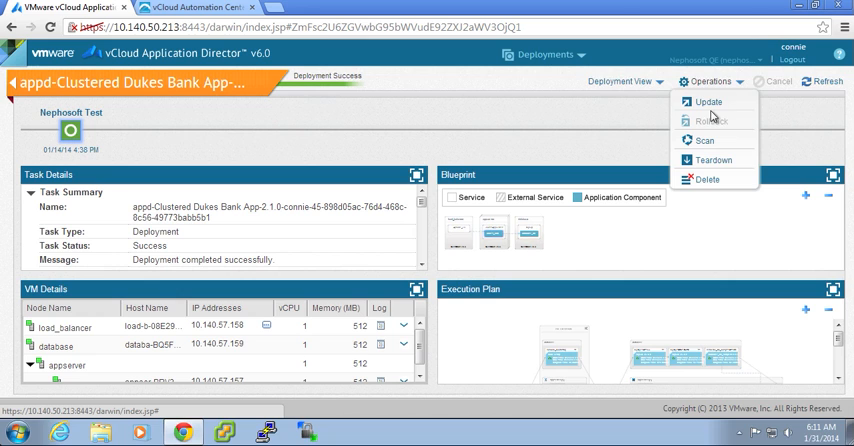
pyautogui.moveTo(708, 100)
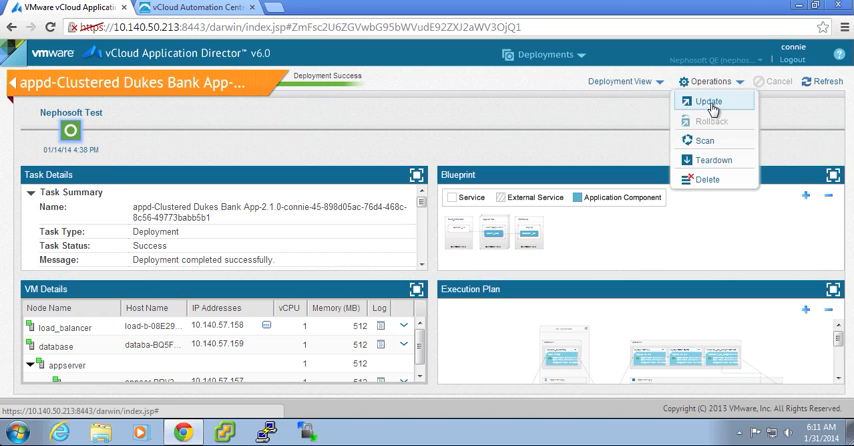
# Choose Update from the Operations menu of the clustered Dukes Bank App deployment
pyautogui.click(708, 100)
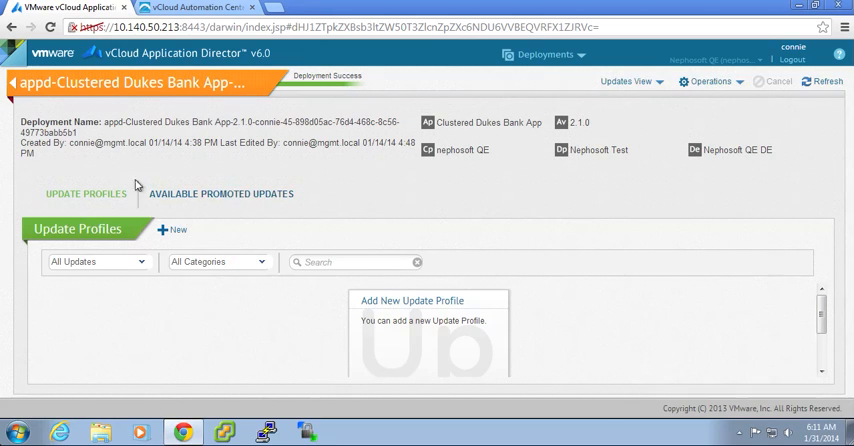
pyautogui.moveTo(168, 236)
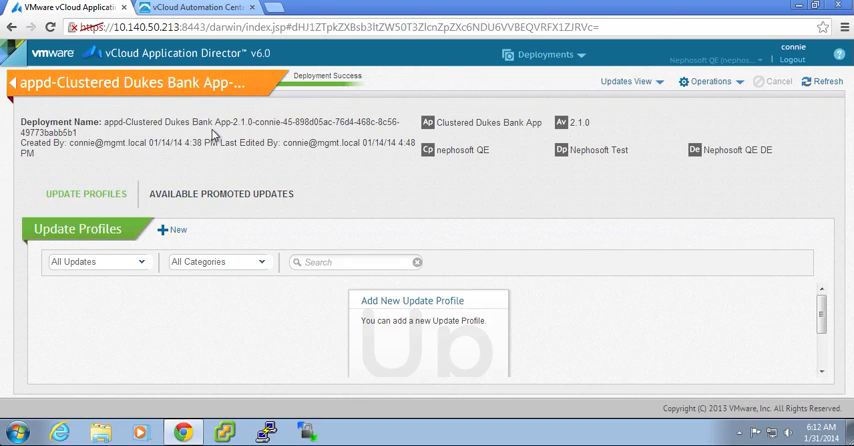
pyautogui.moveTo(208, 160)
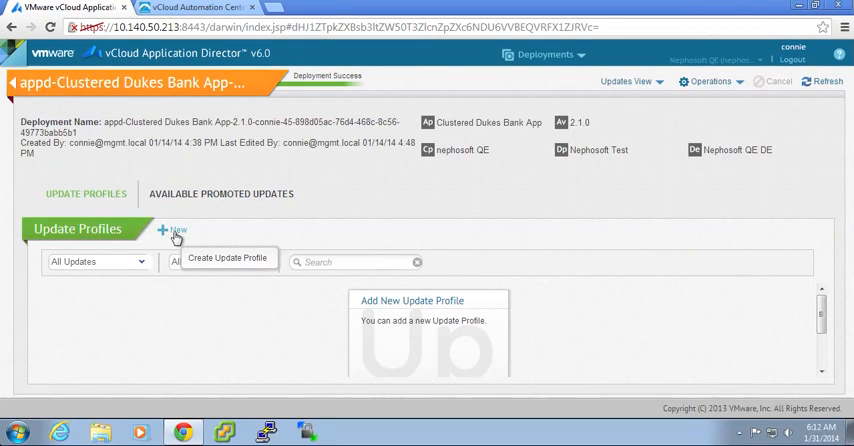
# Create a new update profile from the Update Profiles tab
pyautogui.click(228, 258)
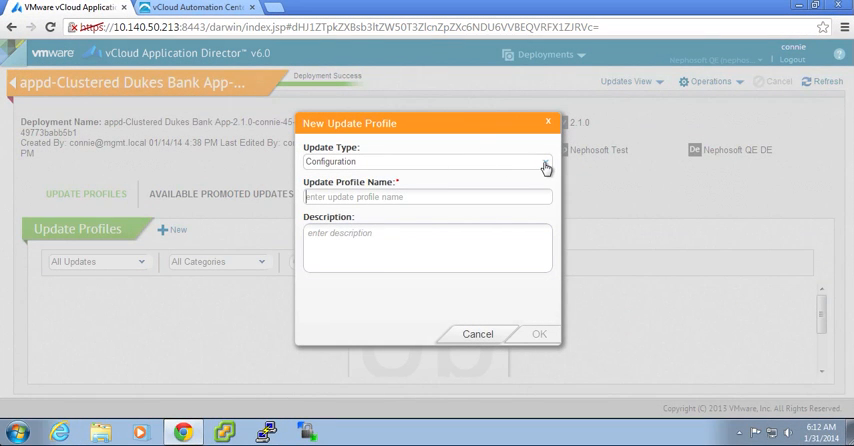
# Review the Configuration, Scale In and Scale Out update types and keep Configuration
pyautogui.click(544, 160)
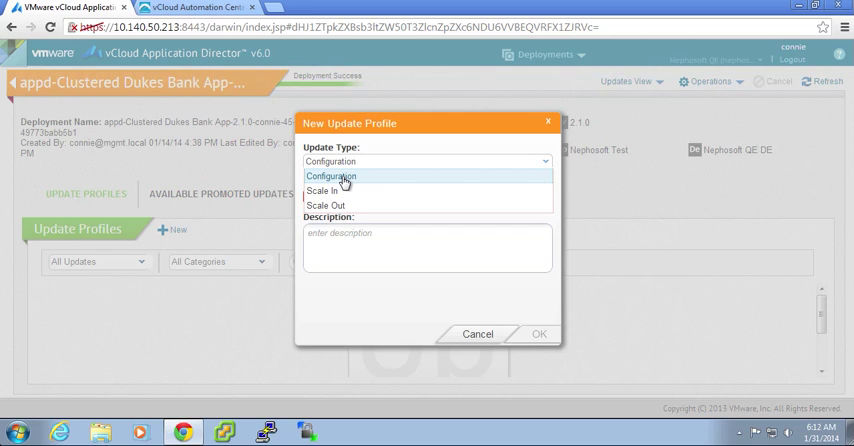
pyautogui.moveTo(324, 192)
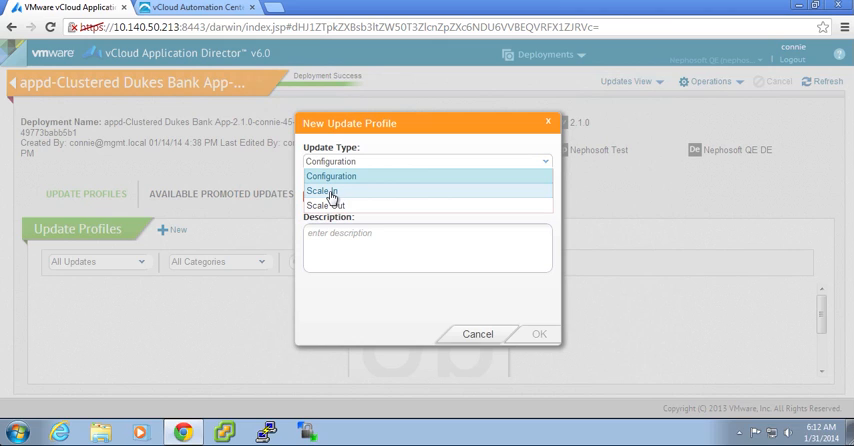
pyautogui.moveTo(328, 204)
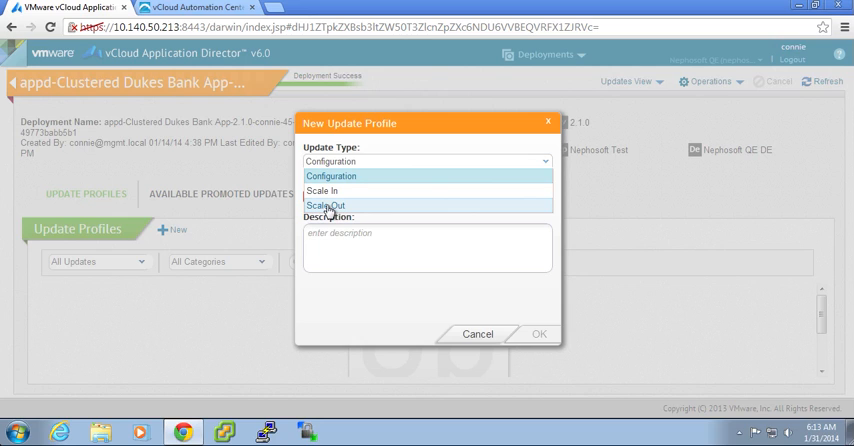
pyautogui.moveTo(330, 176)
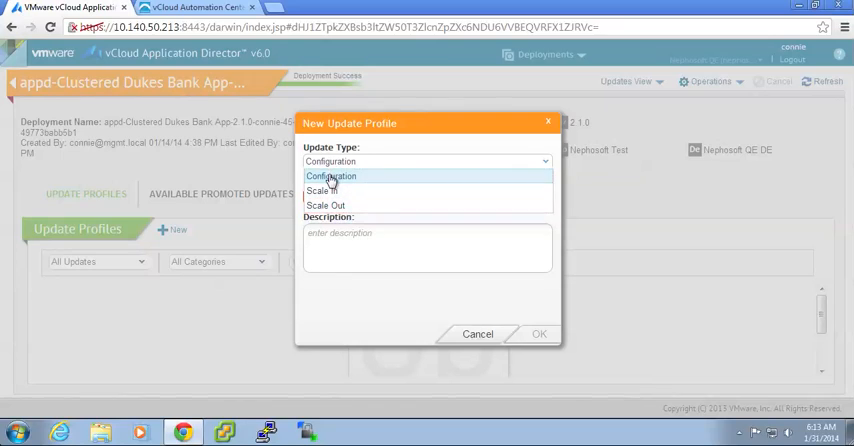
pyautogui.click(330, 176)
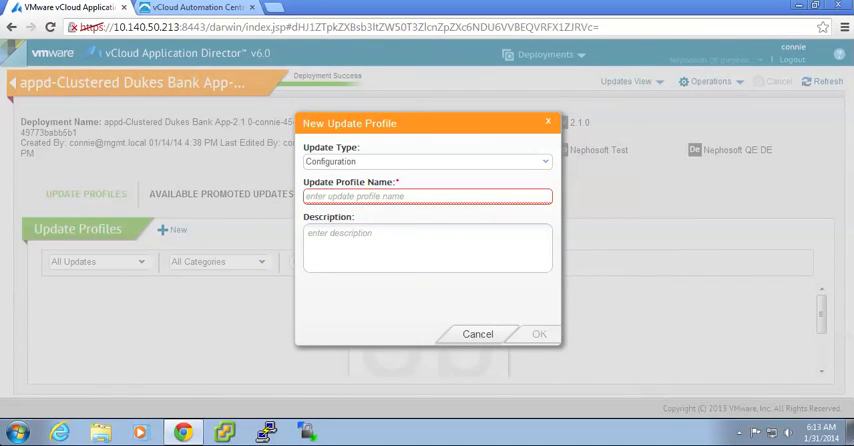
# Name the profile 'Database Port Update', describe it as changing the database port for compliance requirements, and confirm
pyautogui.click(540, 332)
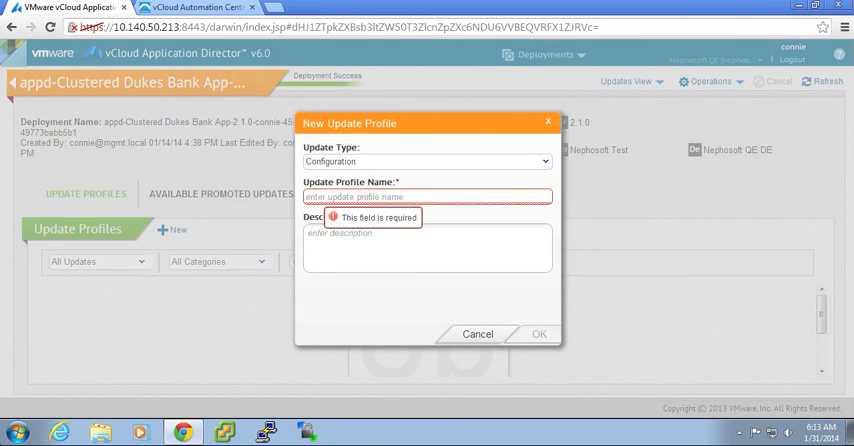
pyautogui.write('Database')
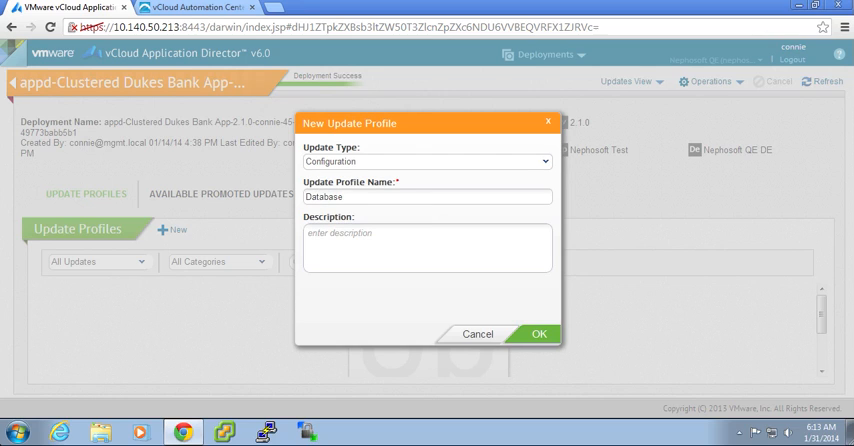
pyautogui.write('Port Update')
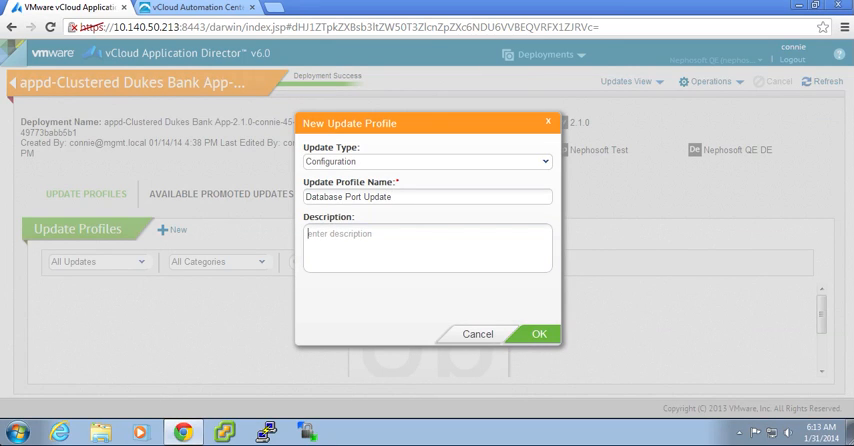
pyautogui.write('Chang')
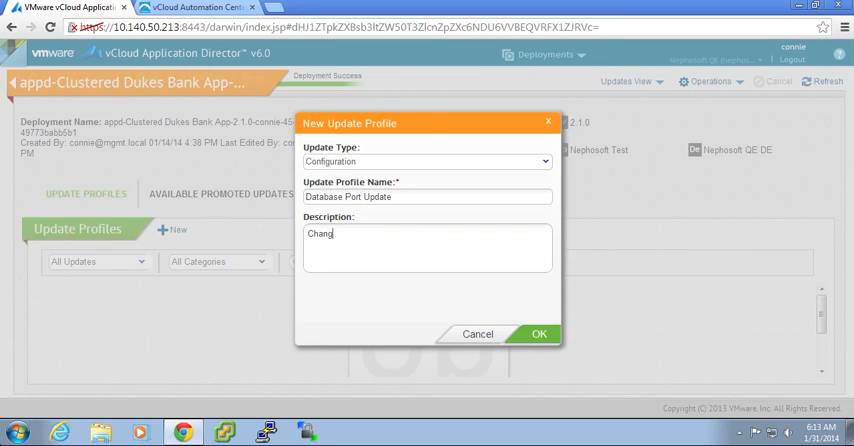
pyautogui.write('ing')
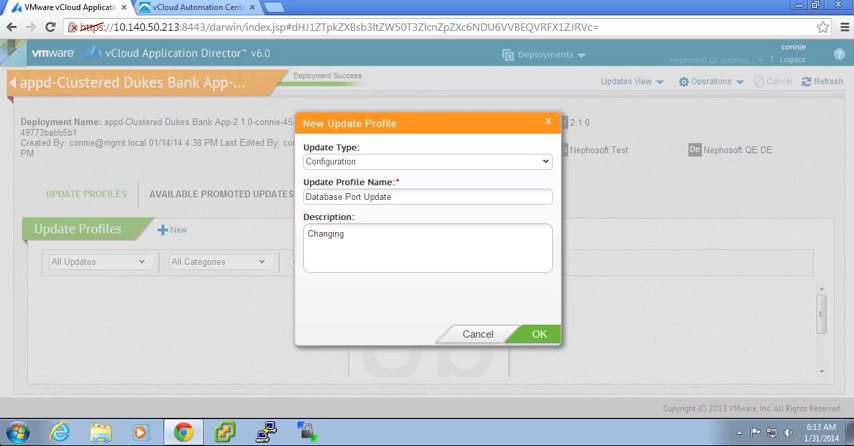
pyautogui.write('Databas P')
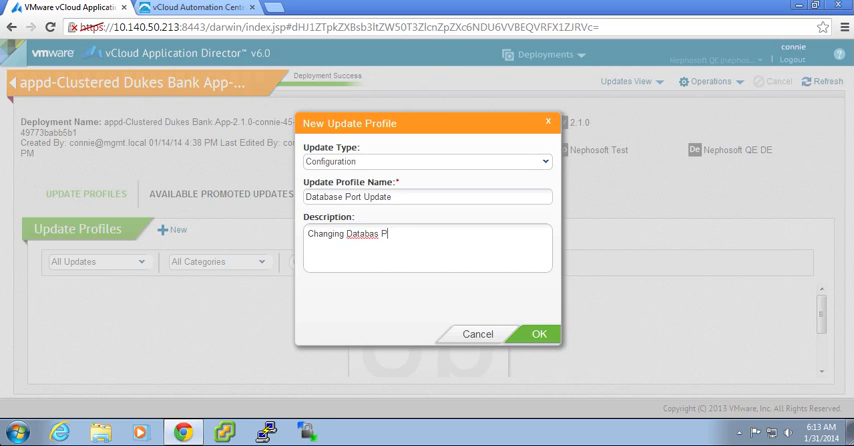
pyautogui.write('ort for')
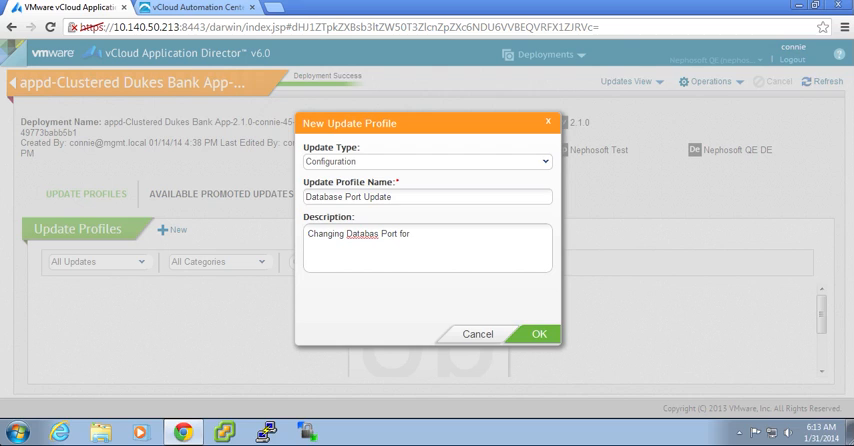
pyautogui.write('based on Comp')
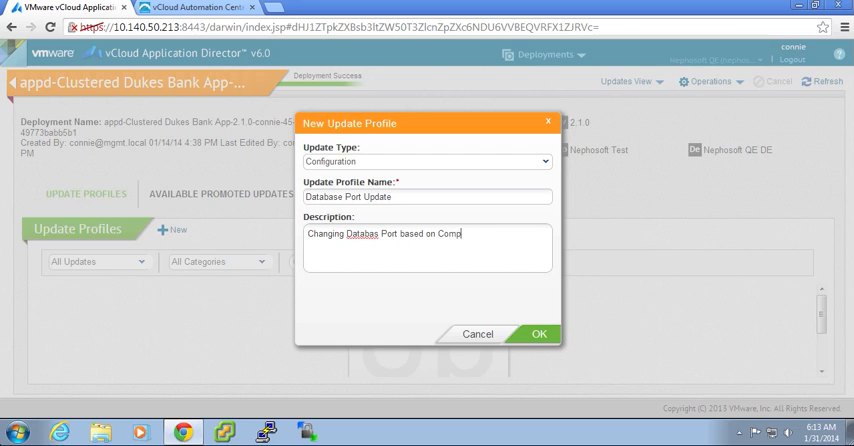
pyautogui.write('liance requi')
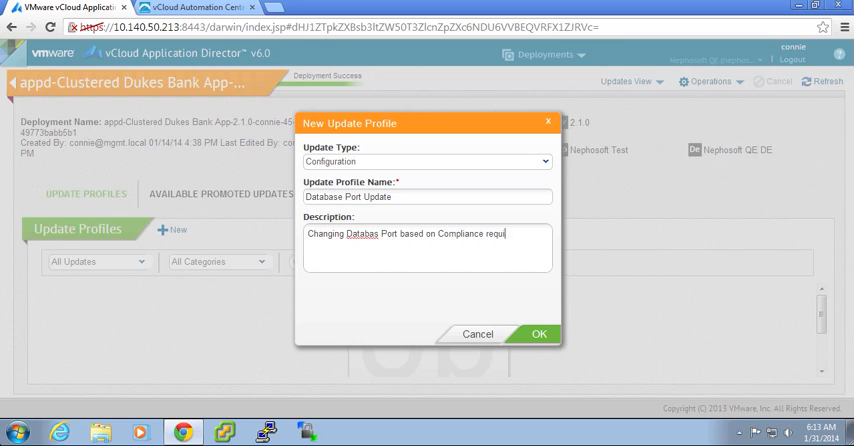
pyautogui.write('rement')
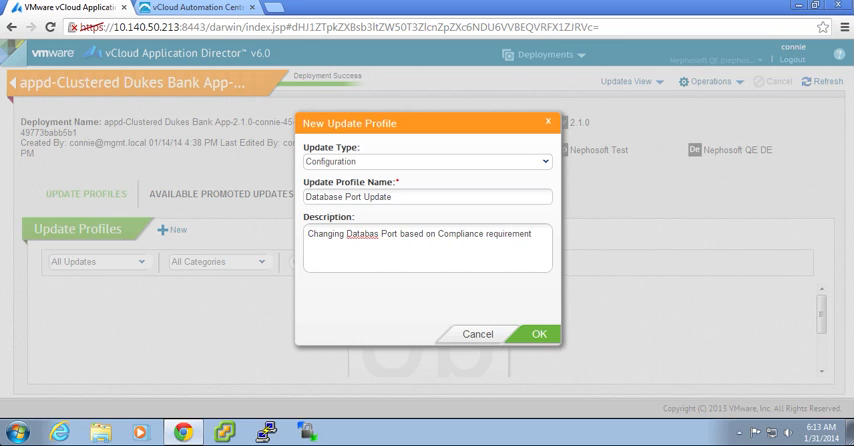
pyautogui.write('s')
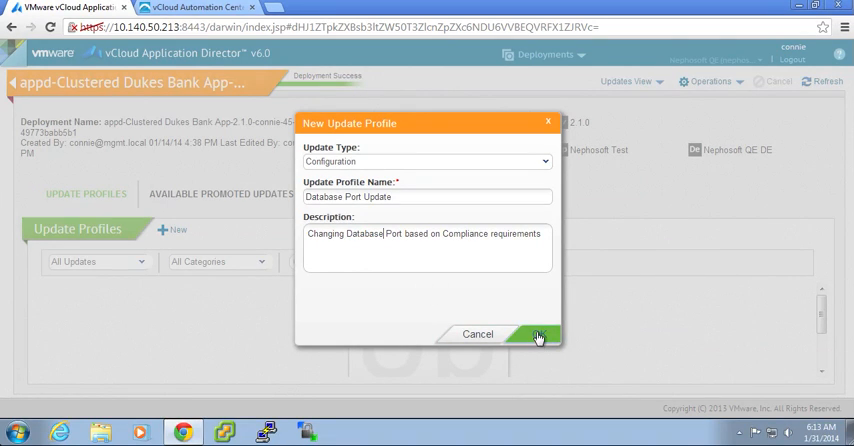
pyautogui.click(538, 334)
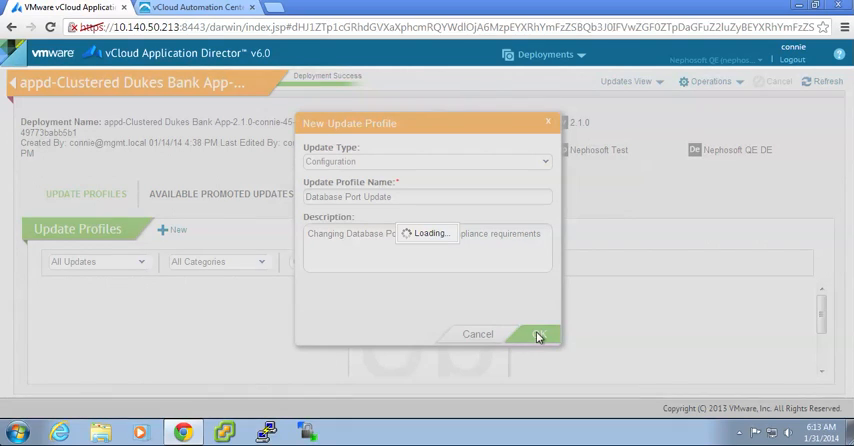
# Set the MySql db_port application property to 3307 and continue to the next wizard step
pyautogui.click(540, 334)
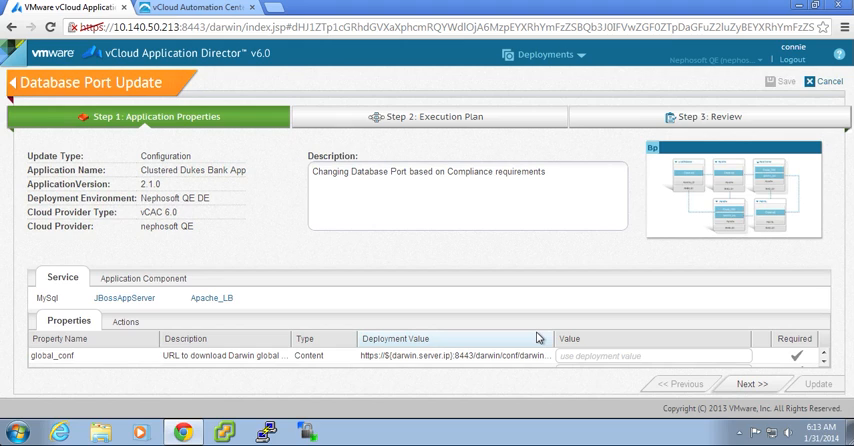
pyautogui.moveTo(484, 328)
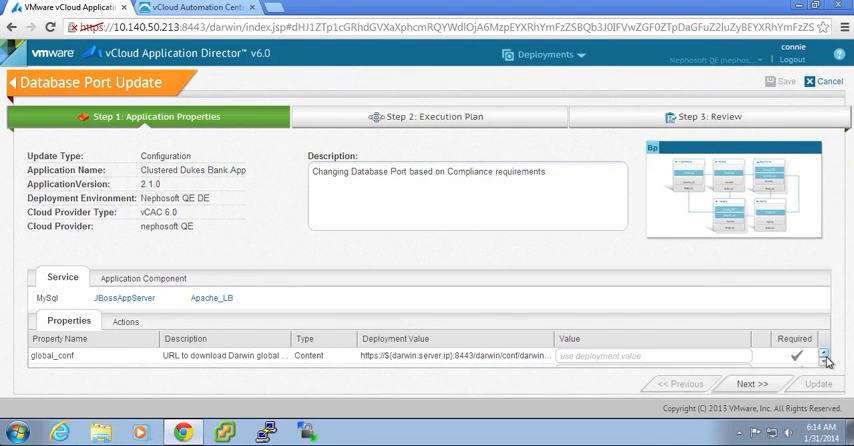
pyautogui.click(824, 356)
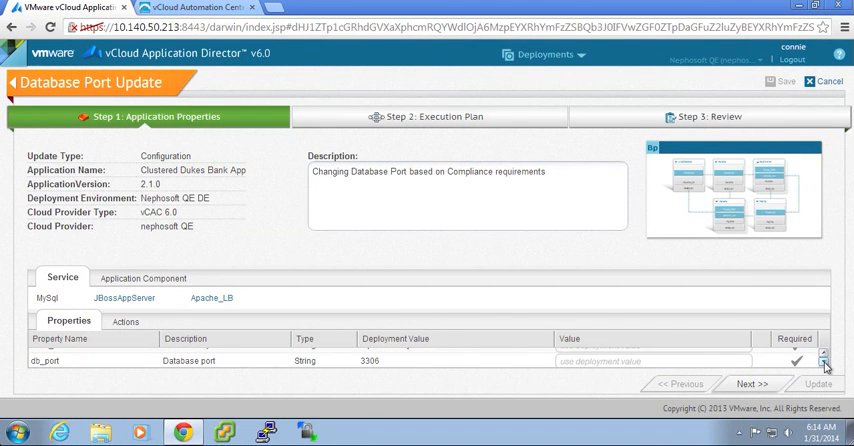
pyautogui.scroll(-3)
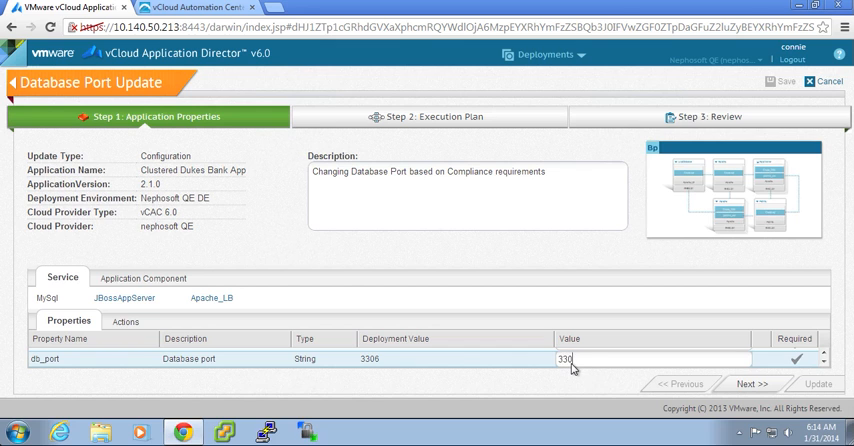
pyautogui.write('3307')
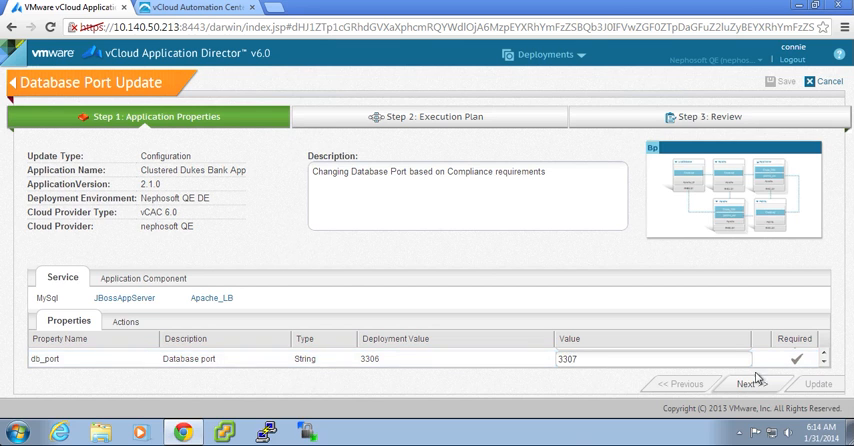
pyautogui.click(748, 384)
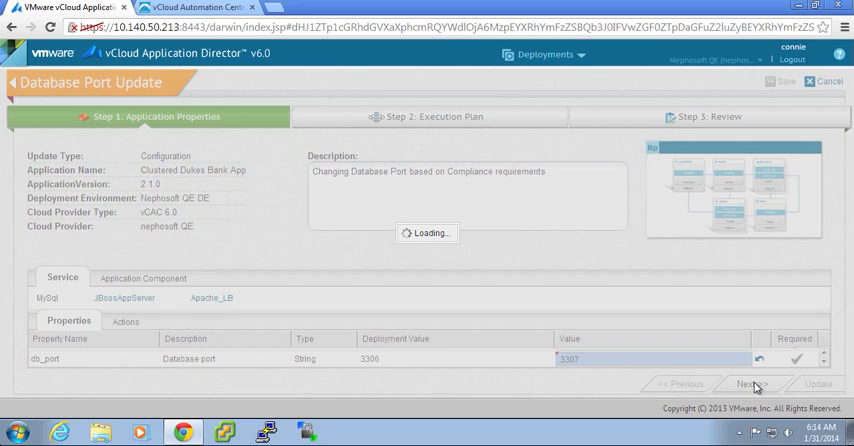
# Review the Execution Plan diagram with its MySql-UPDATE and appserver update nodes
pyautogui.click(752, 384)
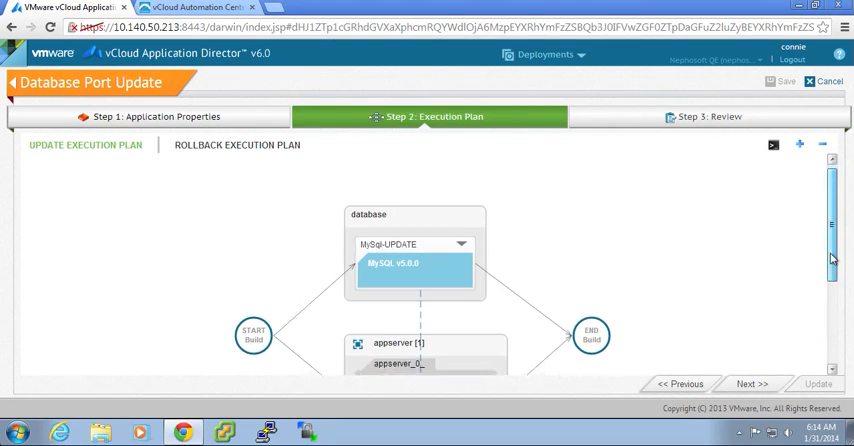
pyautogui.scroll(-3)
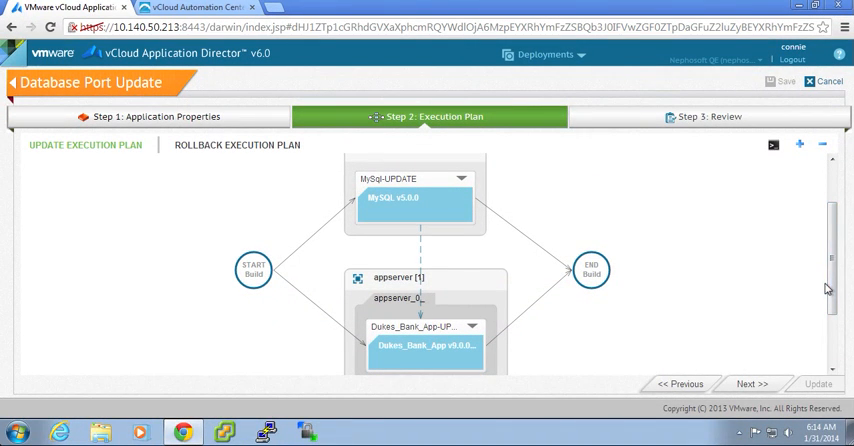
pyautogui.moveTo(772, 288)
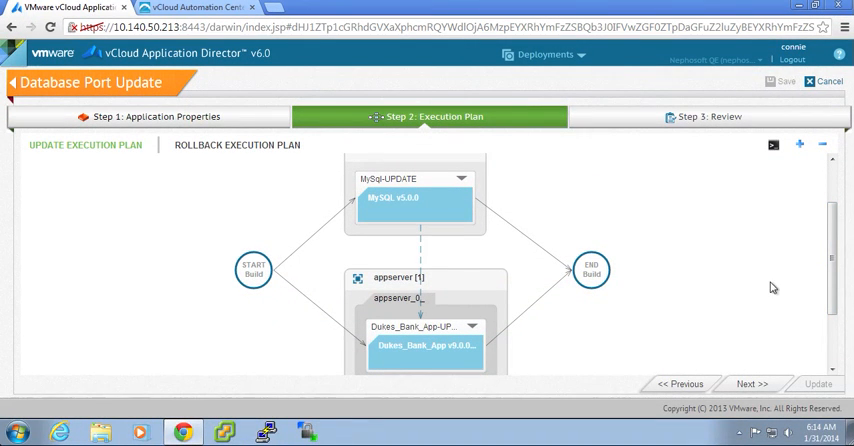
pyautogui.moveTo(414, 210)
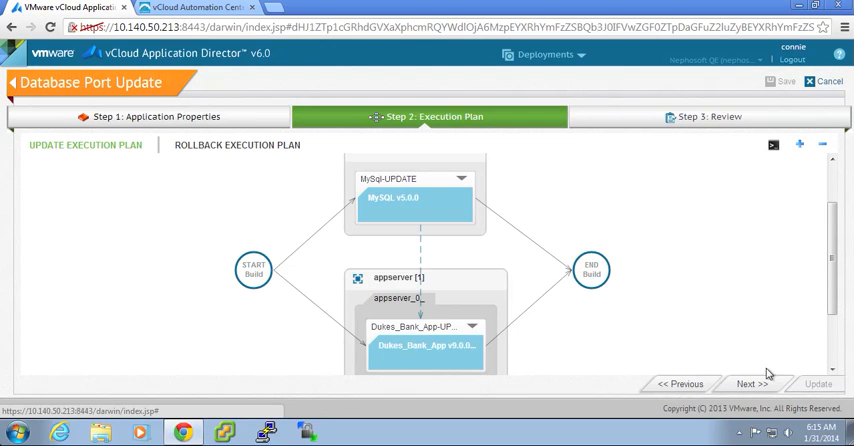
pyautogui.moveTo(752, 384)
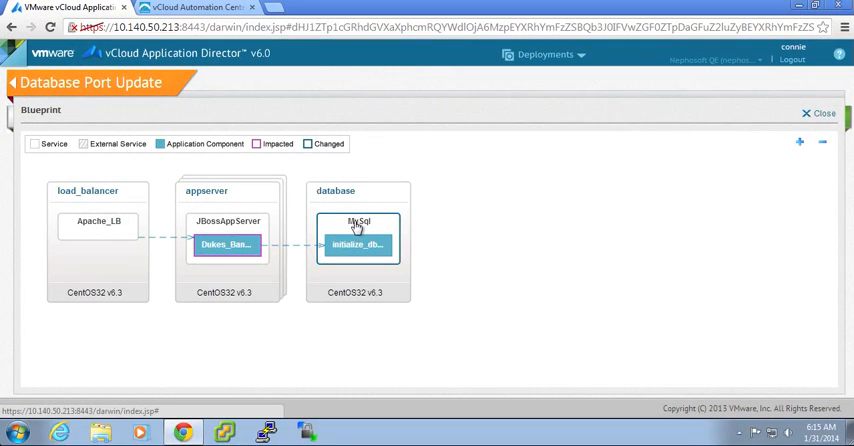
# Inspect the MySql node, then show the Dukes_Bank_App component's properties including db_port
pyautogui.click(358, 220)
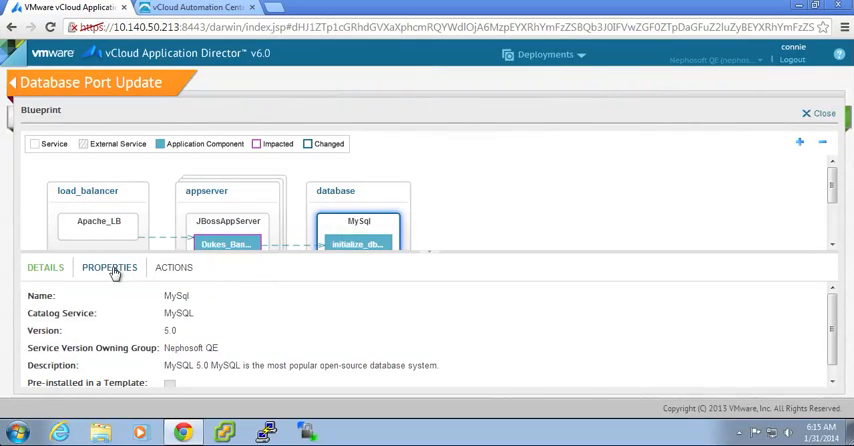
pyautogui.click(108, 268)
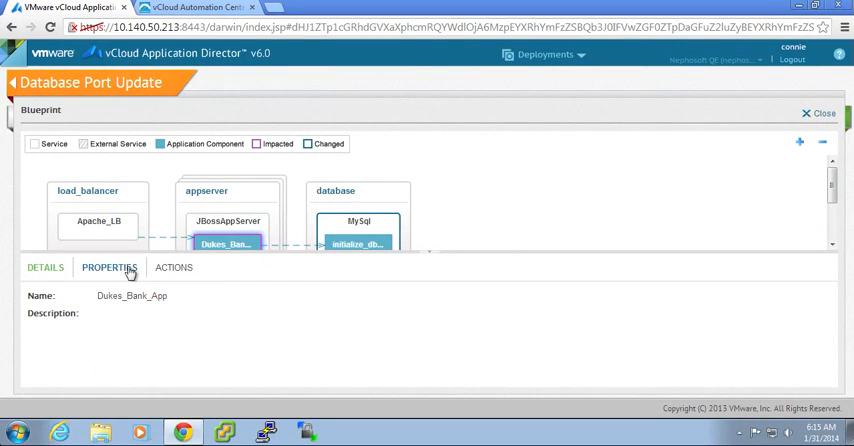
pyautogui.click(108, 268)
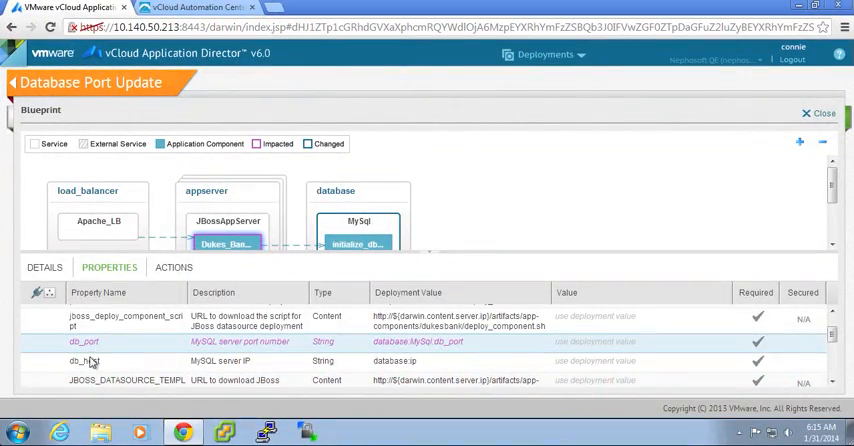
pyautogui.moveTo(222, 350)
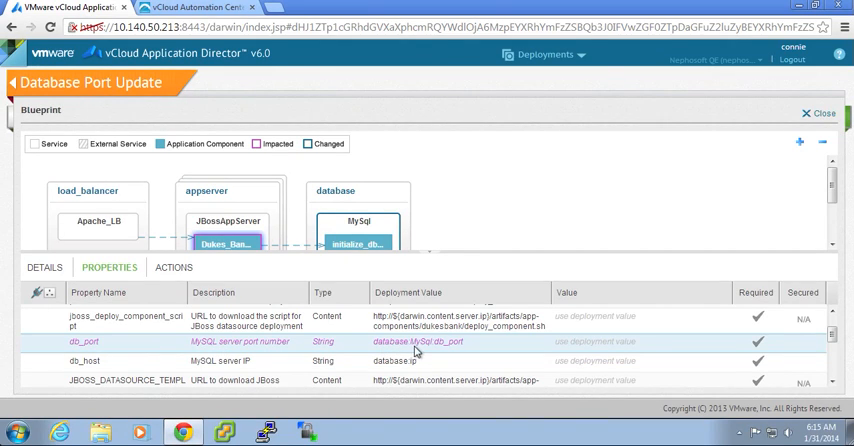
pyautogui.moveTo(448, 352)
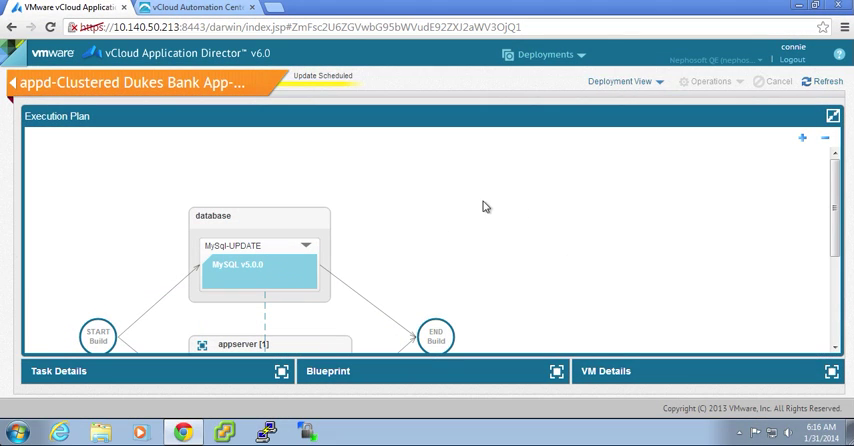
pyautogui.moveTo(436, 144)
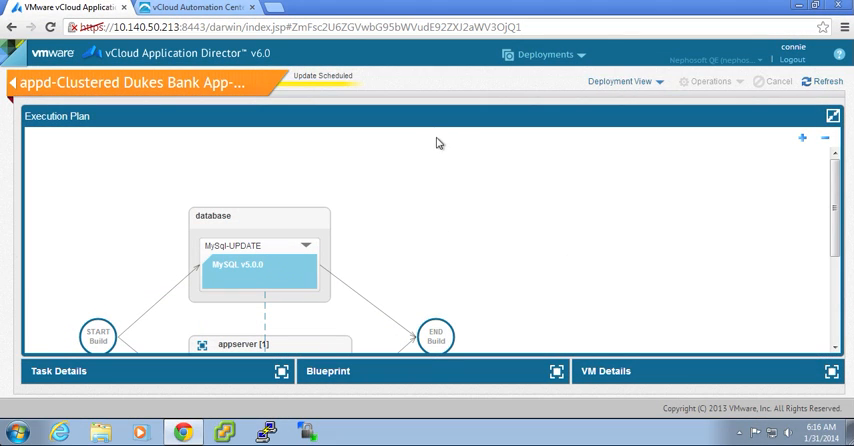
pyautogui.moveTo(840, 228)
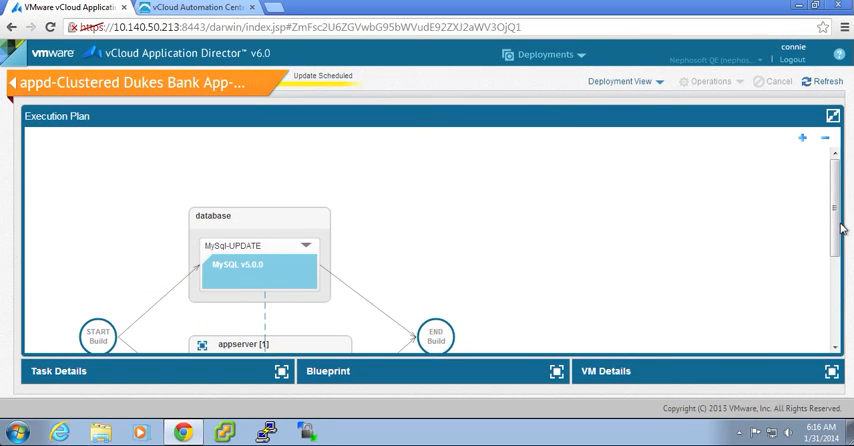
# Follow the running update's Execution Plan until it reports Update Success
pyautogui.scroll(-3)
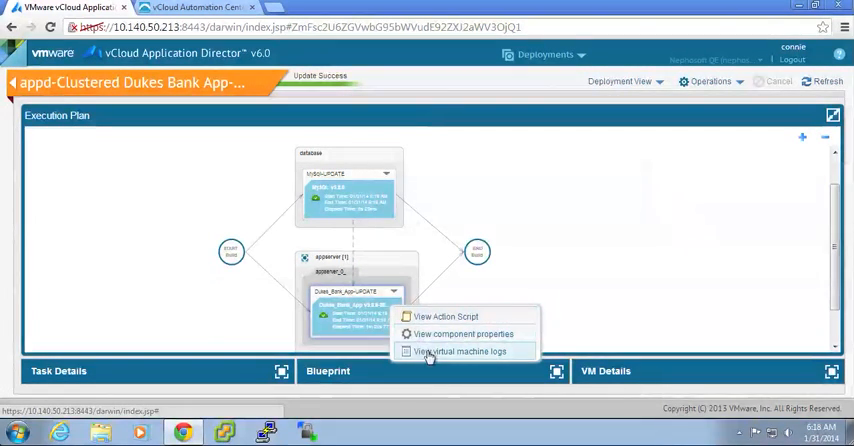
pyautogui.moveTo(462, 332)
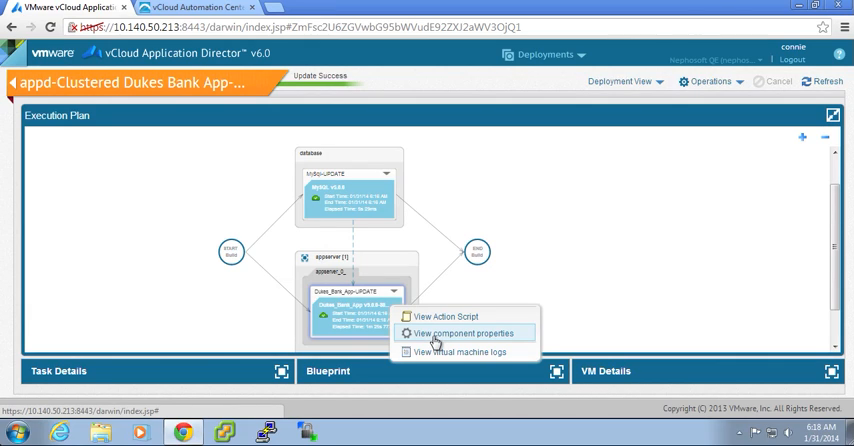
pyautogui.moveTo(446, 316)
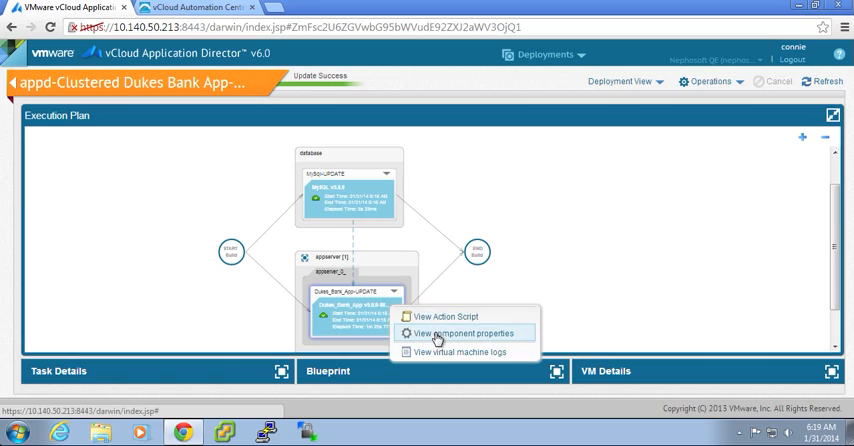
# Check Dukes_Bank_App's properties show db_port 3307, then expand the successful Configuration update task details
pyautogui.click(464, 332)
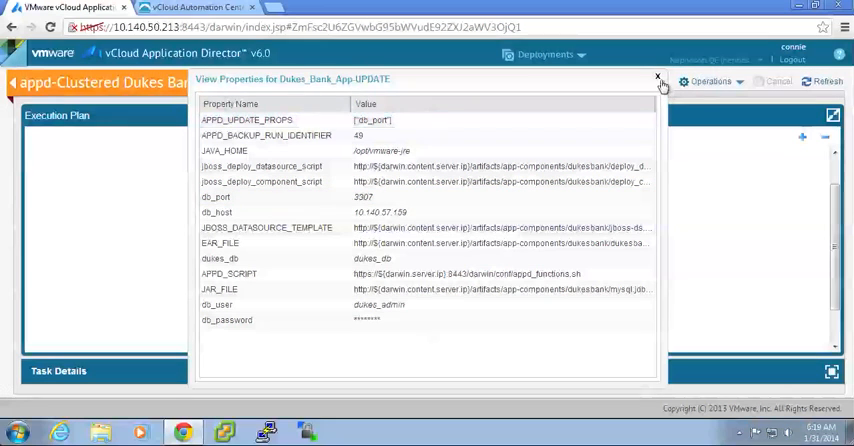
pyautogui.click(658, 76)
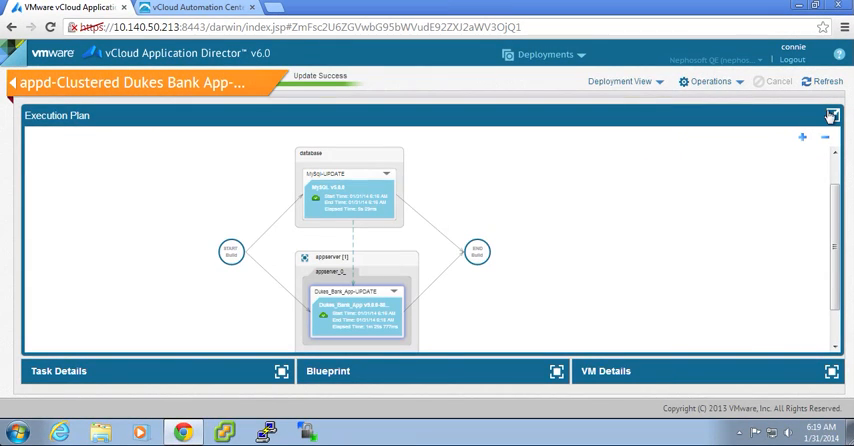
pyautogui.click(832, 116)
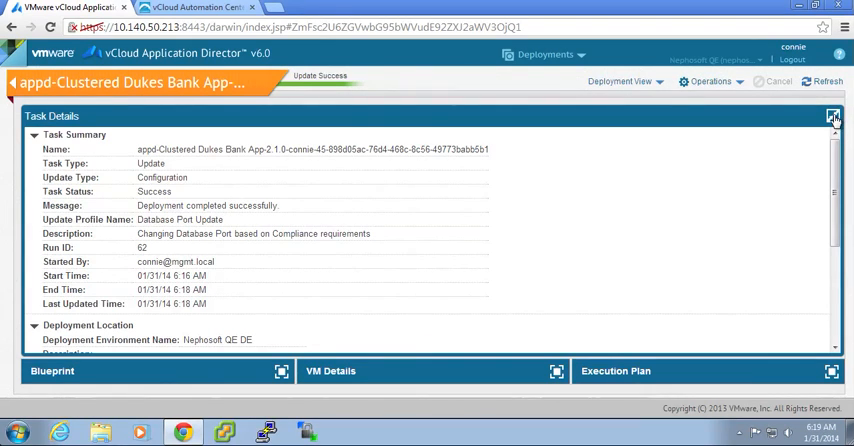
# Return to the Dukes Bank App-2 overview and show the Database Port Update task's details
pyautogui.click(832, 116)
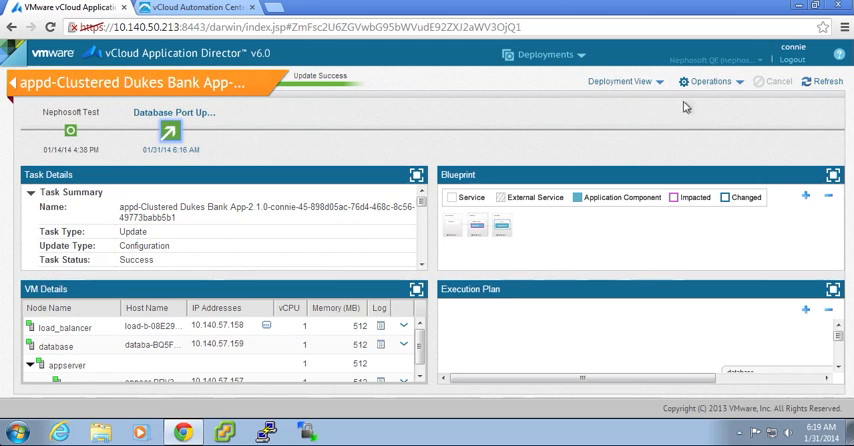
pyautogui.moveTo(308, 144)
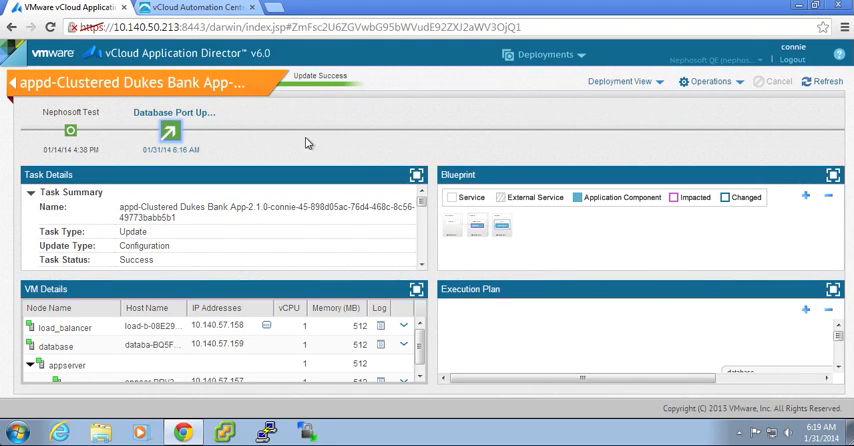
pyautogui.moveTo(264, 148)
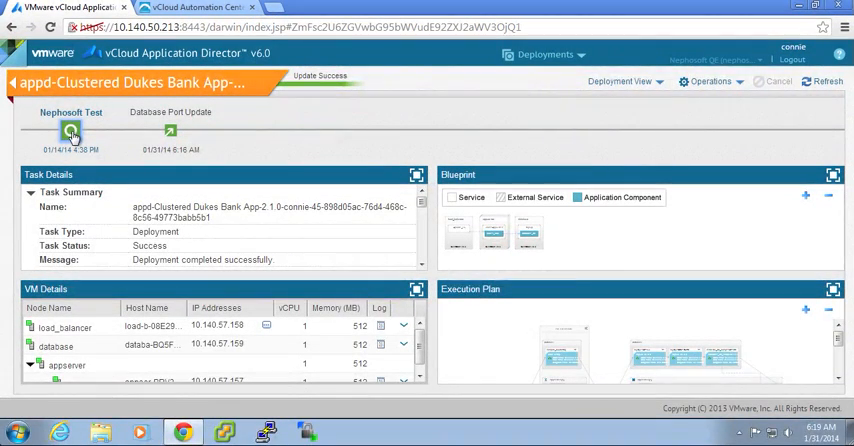
pyautogui.click(170, 136)
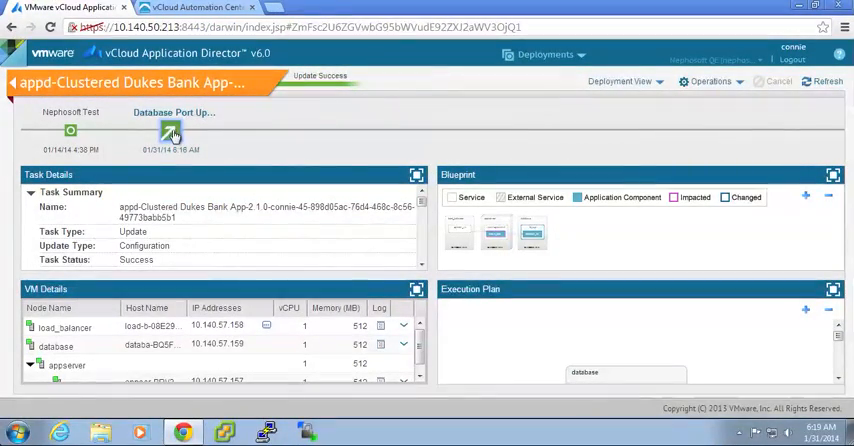
pyautogui.moveTo(568, 134)
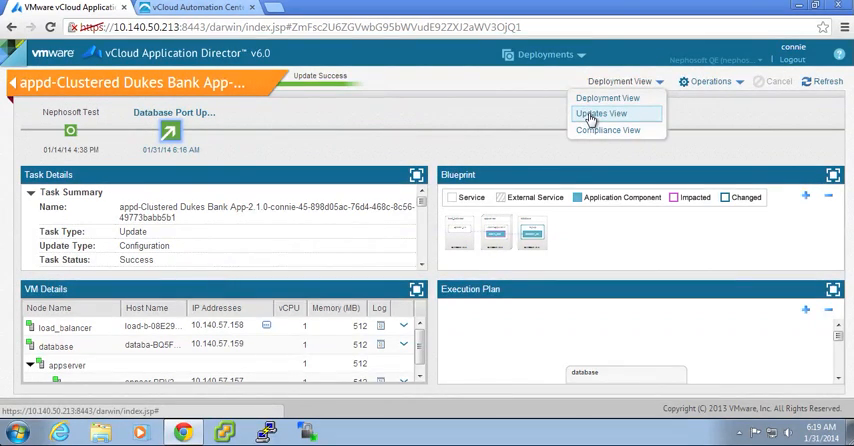
# From the Updates View, start Manage Update Promotion for the Database Port Update profile
pyautogui.click(600, 112)
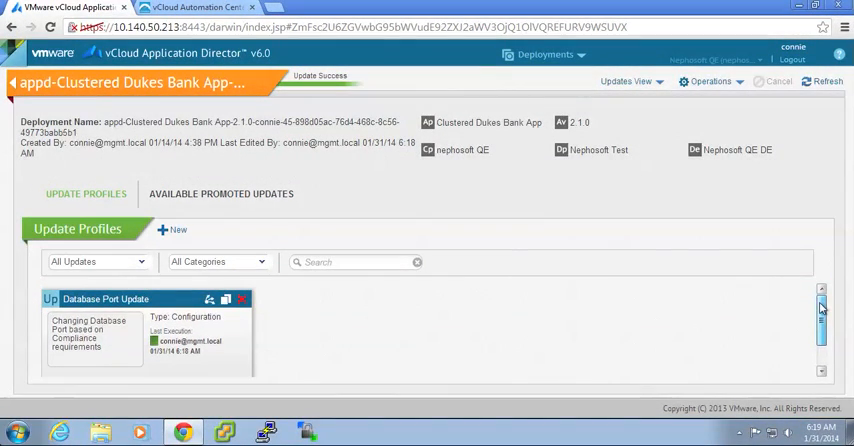
pyautogui.moveTo(88, 336)
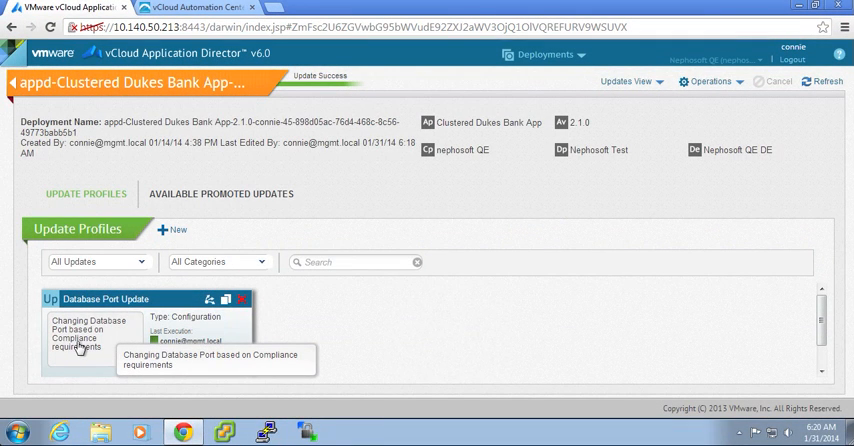
pyautogui.moveTo(92, 344)
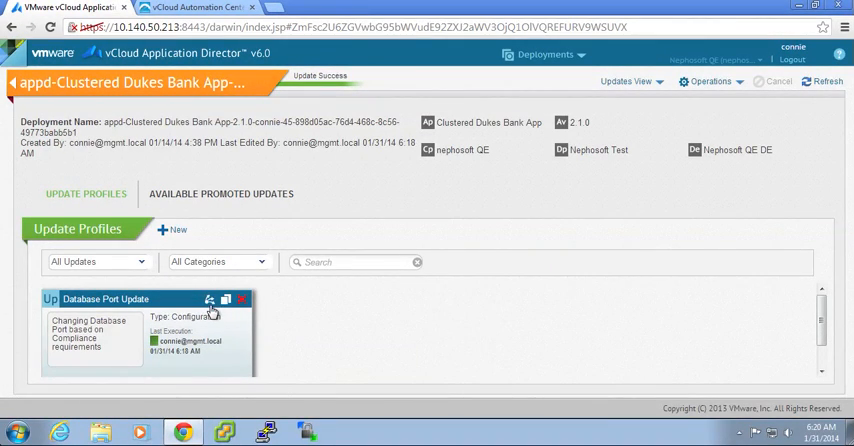
pyautogui.moveTo(208, 300)
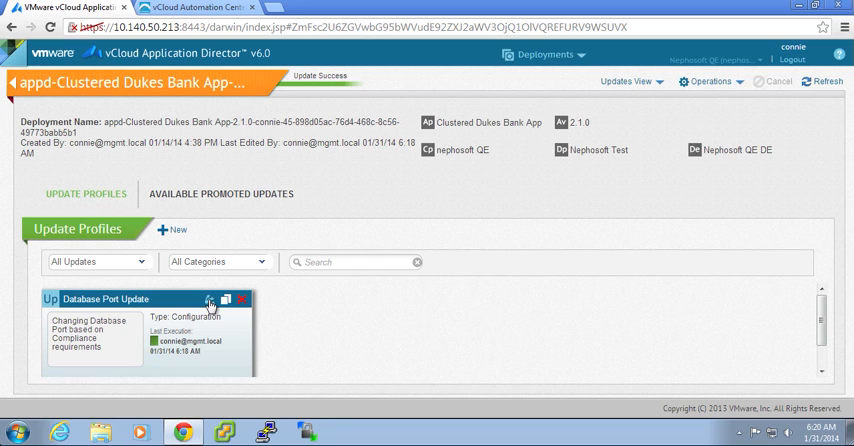
pyautogui.click(210, 300)
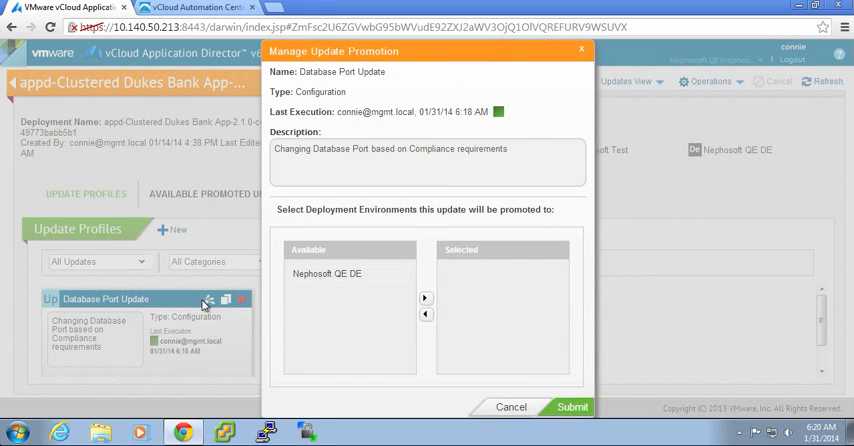
# Move Nephosoft QE DE to the selected environments and submit the Database Port Update promotion
pyautogui.click(328, 272)
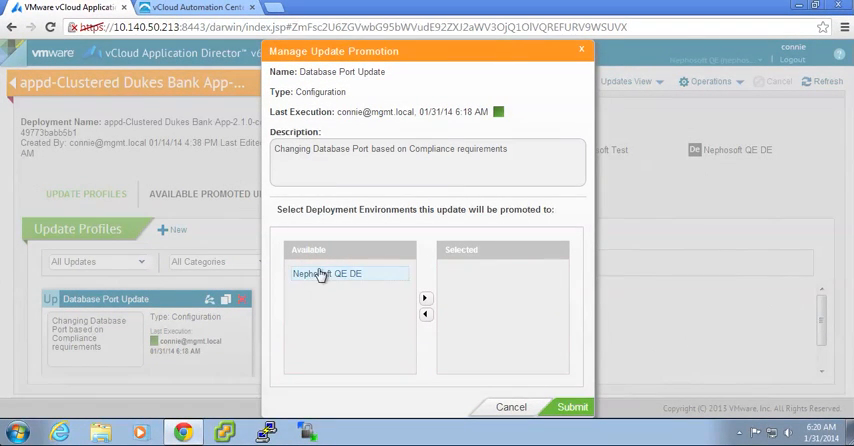
pyautogui.click(328, 272)
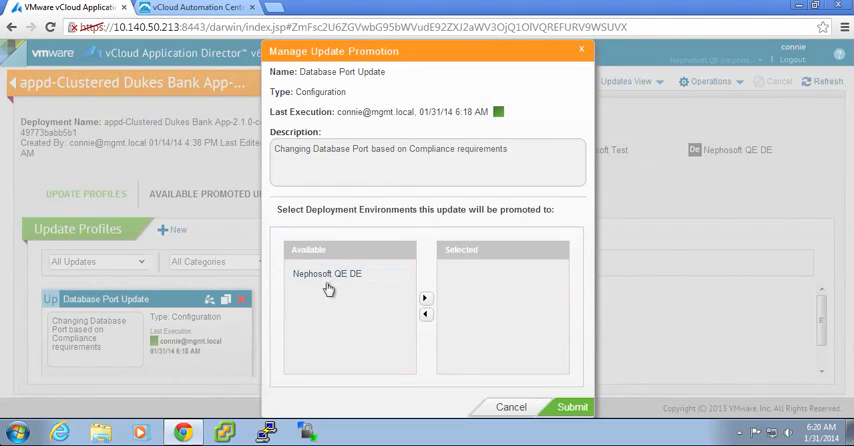
pyautogui.click(328, 272)
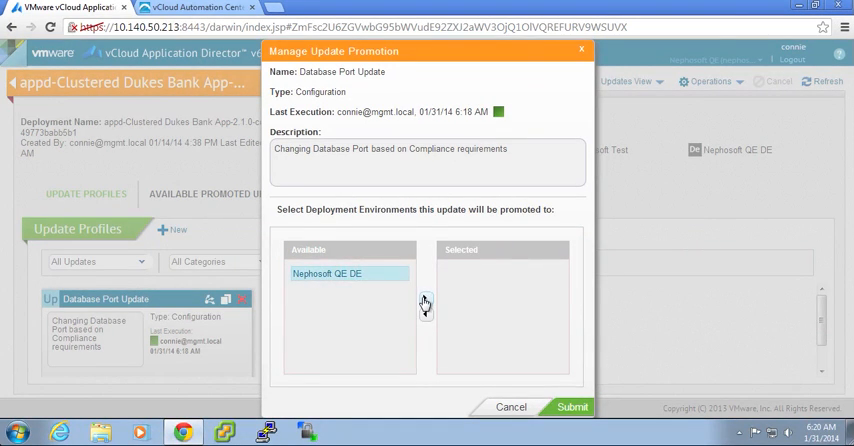
pyautogui.click(424, 298)
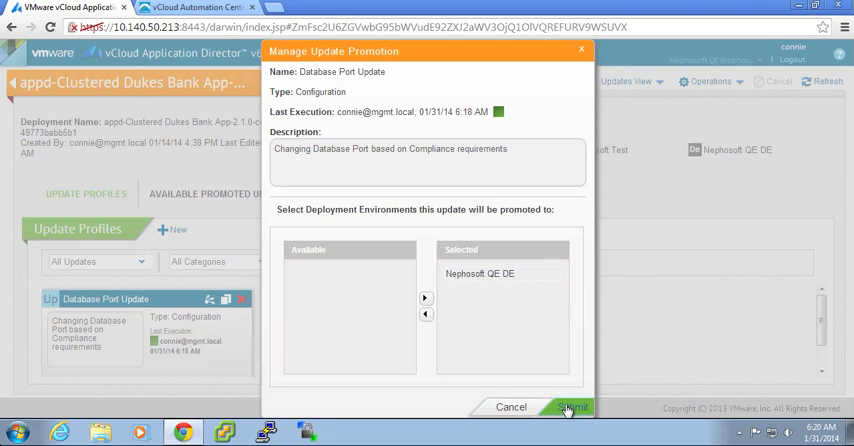
pyautogui.click(570, 408)
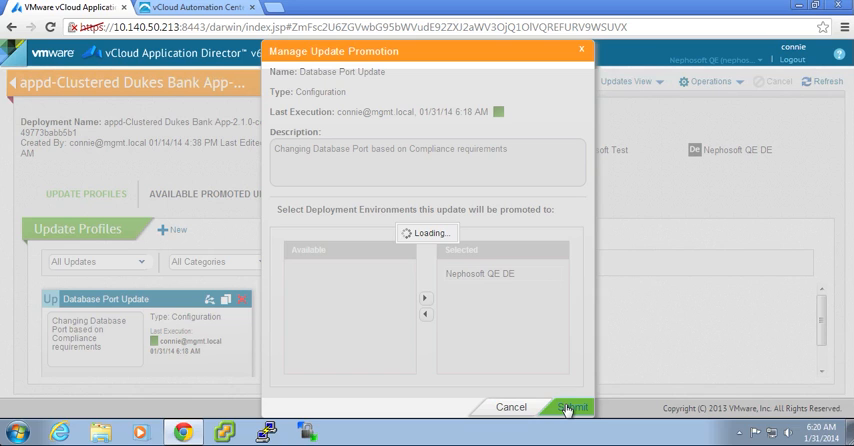
pyautogui.click(572, 408)
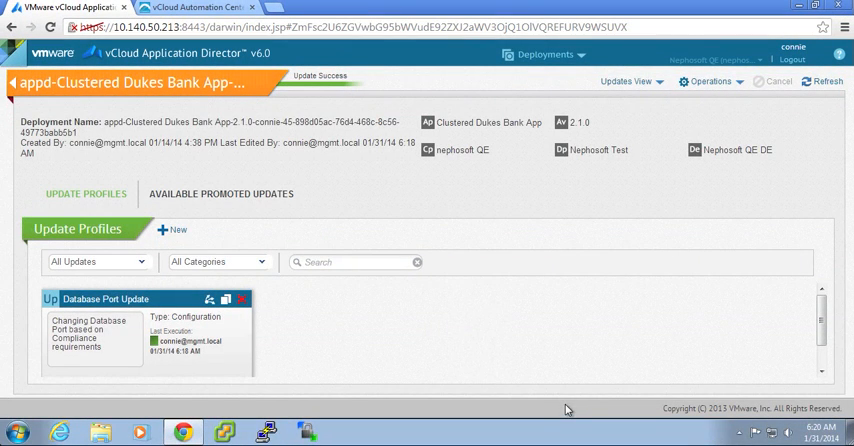
pyautogui.moveTo(472, 374)
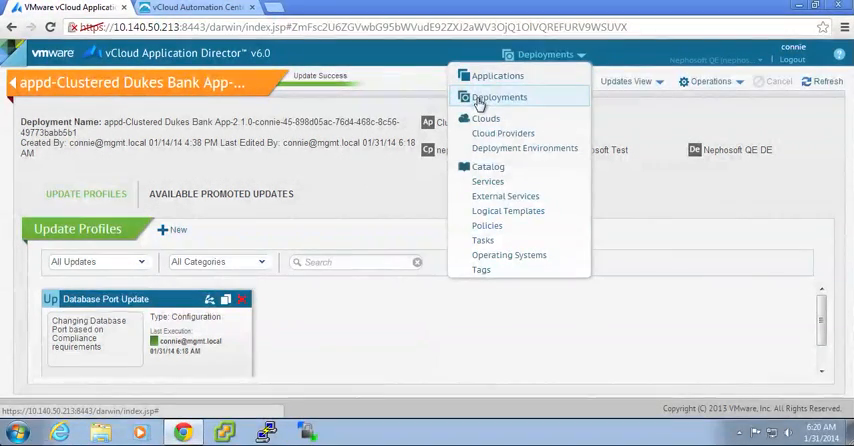
# From the Deployments list, open a different clustered Dukes Bank App-2 deployment on Nephosoft Test
pyautogui.click(500, 96)
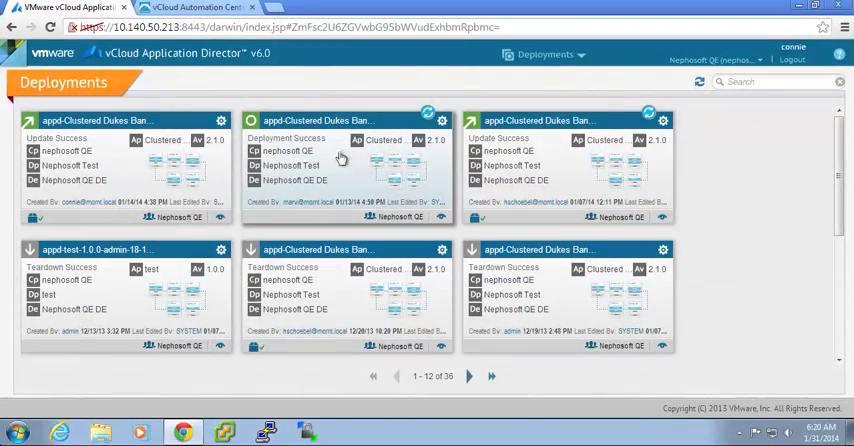
pyautogui.moveTo(398, 128)
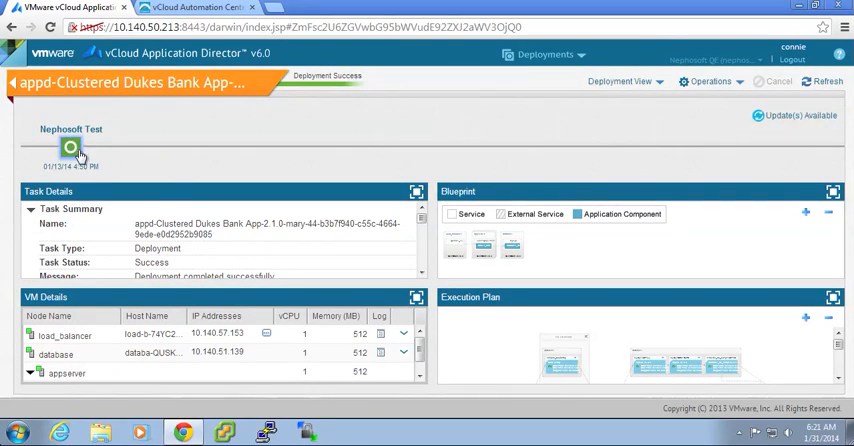
pyautogui.moveTo(674, 92)
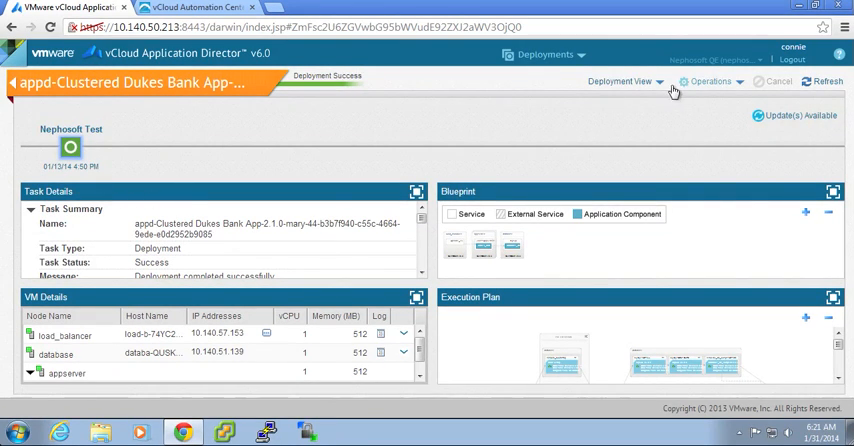
pyautogui.click(622, 80)
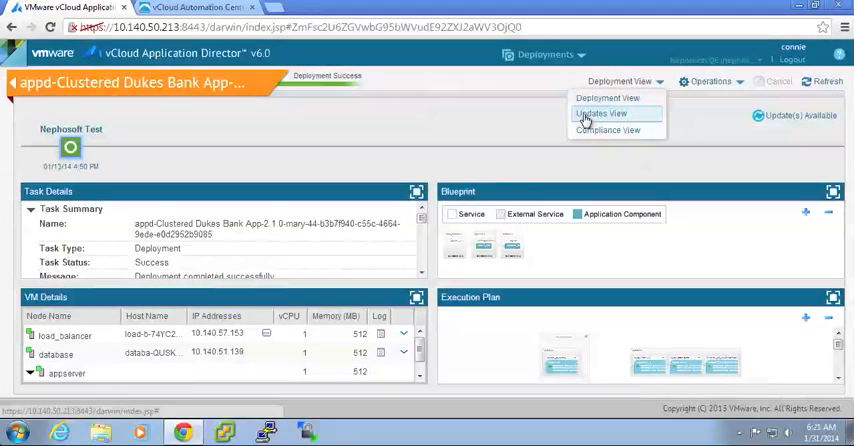
# Show the Database Port Update card under this deployment's Available Promoted Updates
pyautogui.click(604, 112)
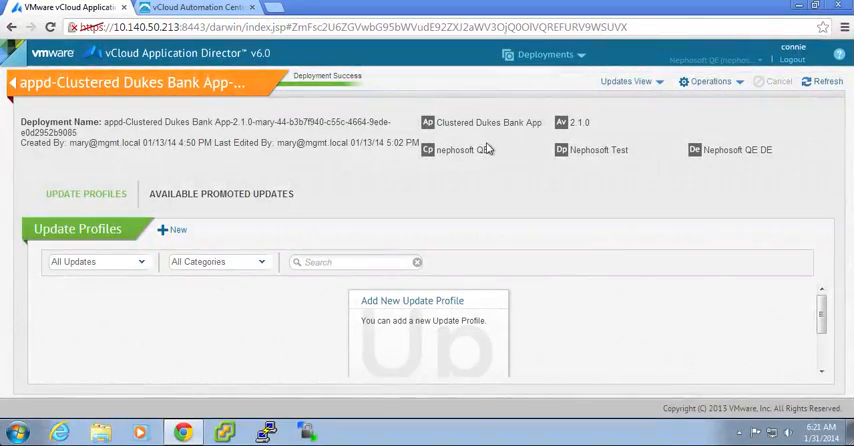
pyautogui.click(220, 192)
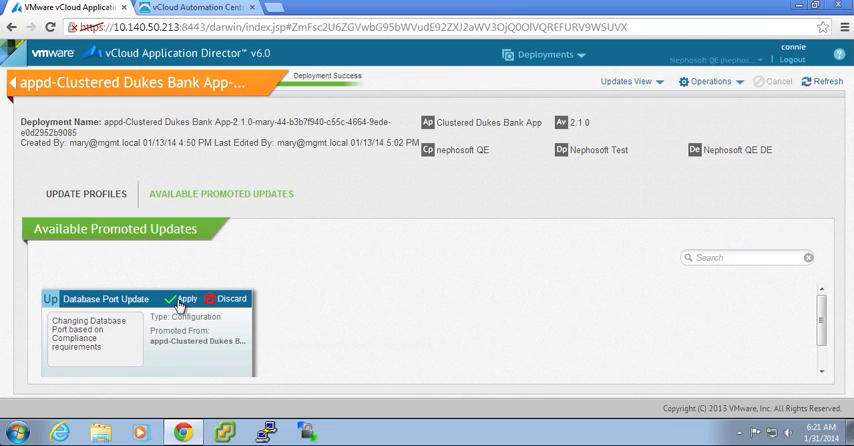
pyautogui.click(186, 298)
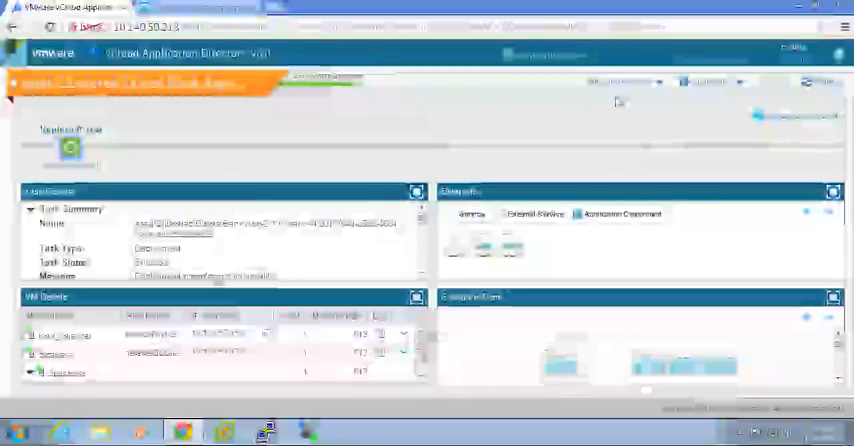